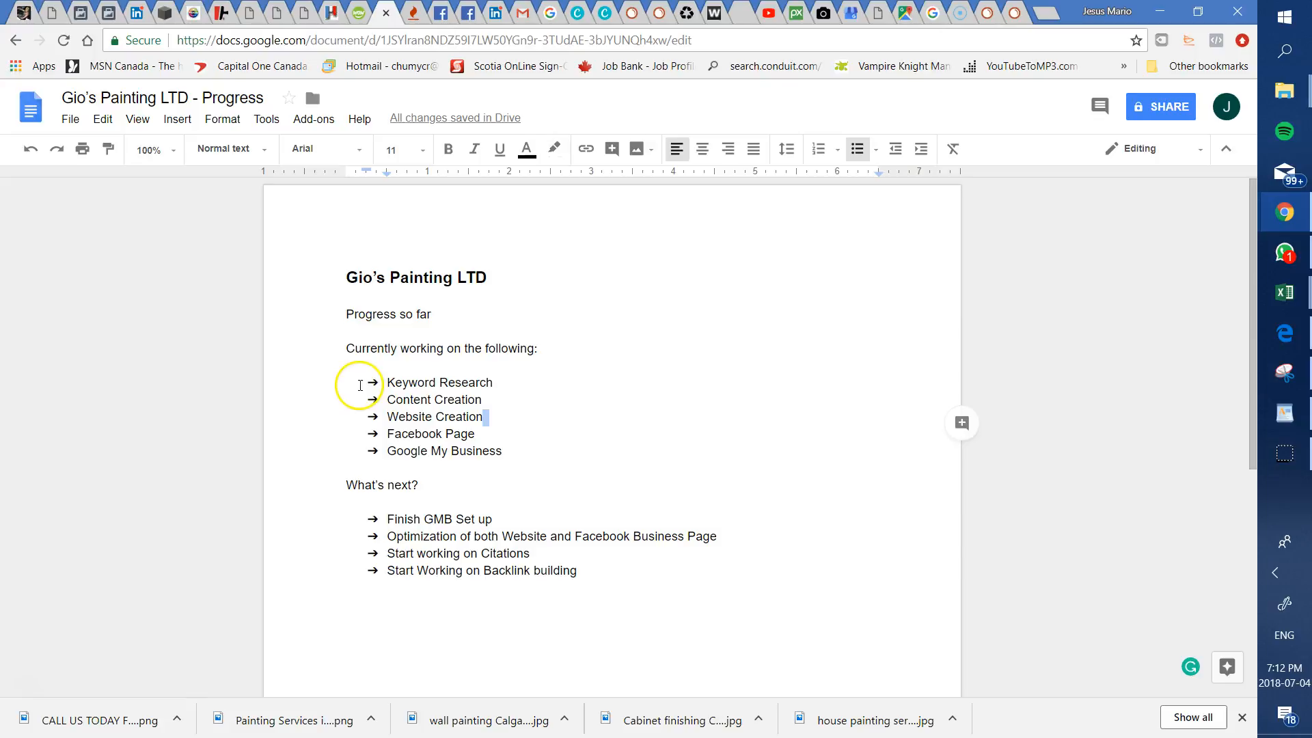
Step: Highlight an item in the Currently working on list of the progress doc
double_click(439, 383)
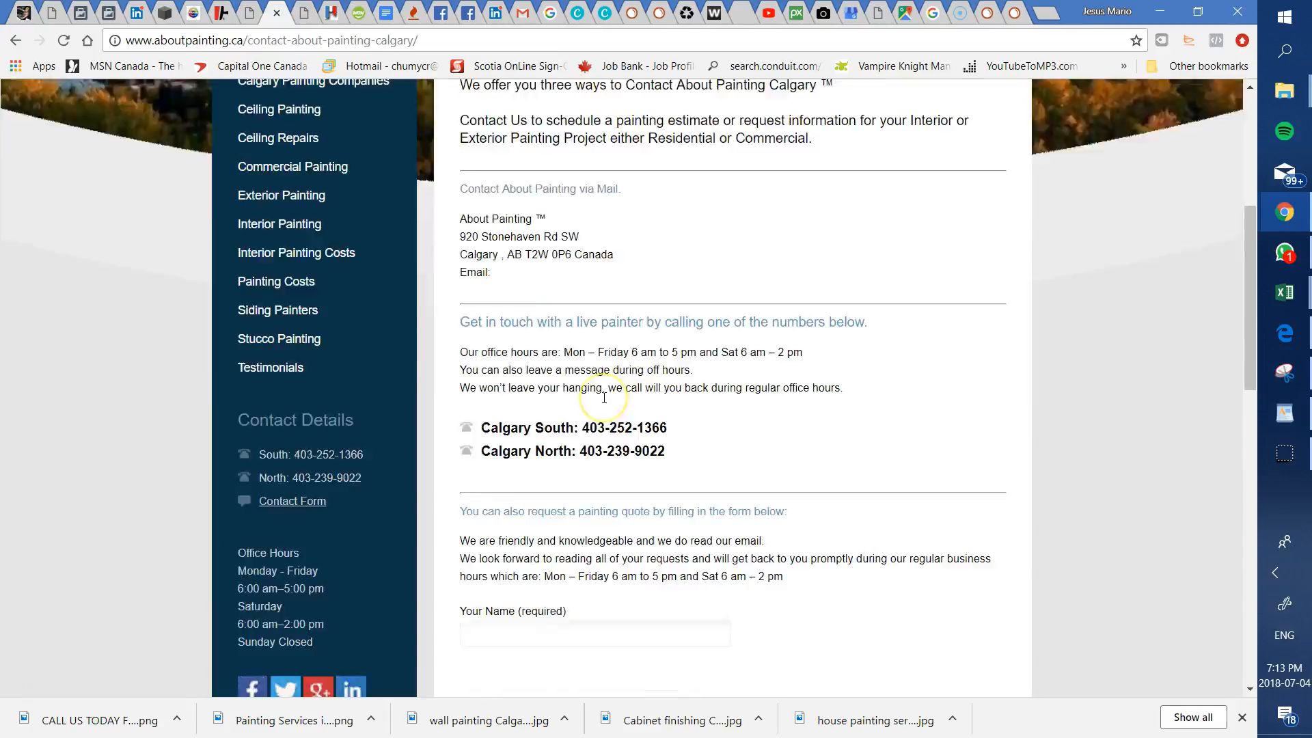
Step: Scroll through Elite Trade Painting's contact page to compare it
scroll(up, 3)
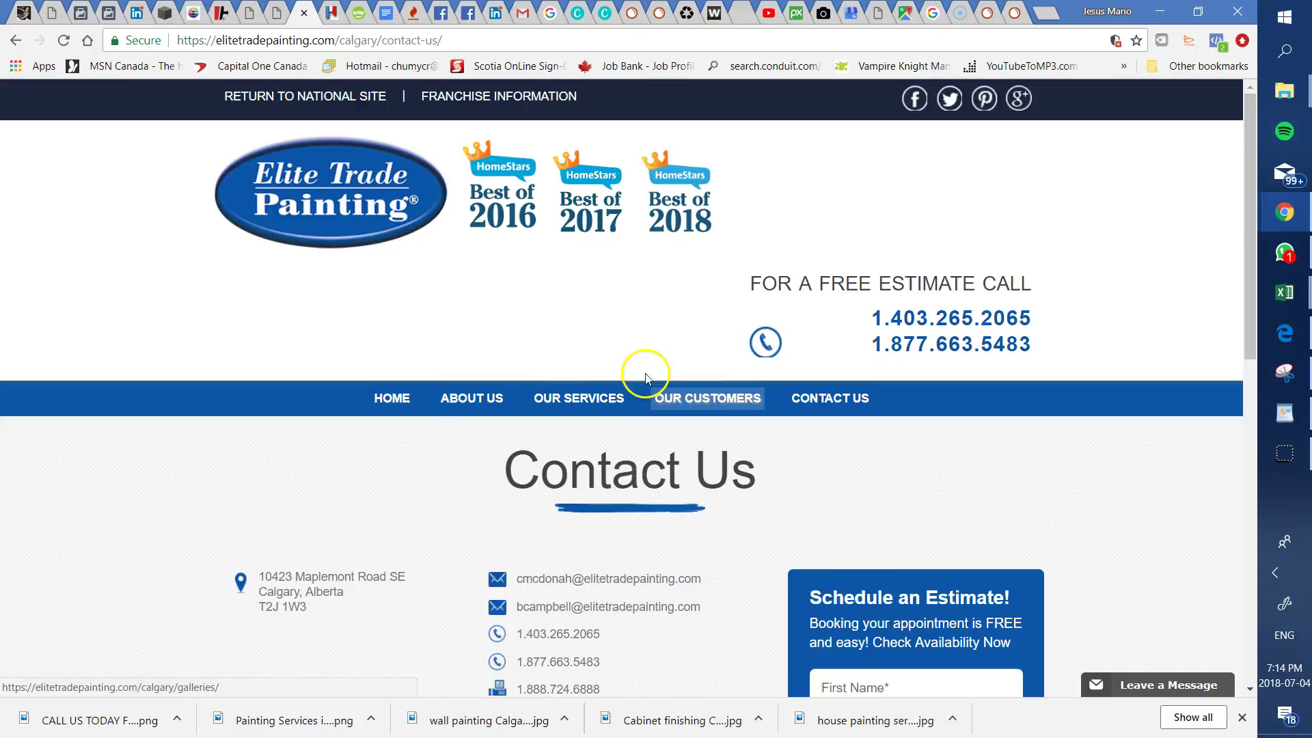
mouse_move(777, 372)
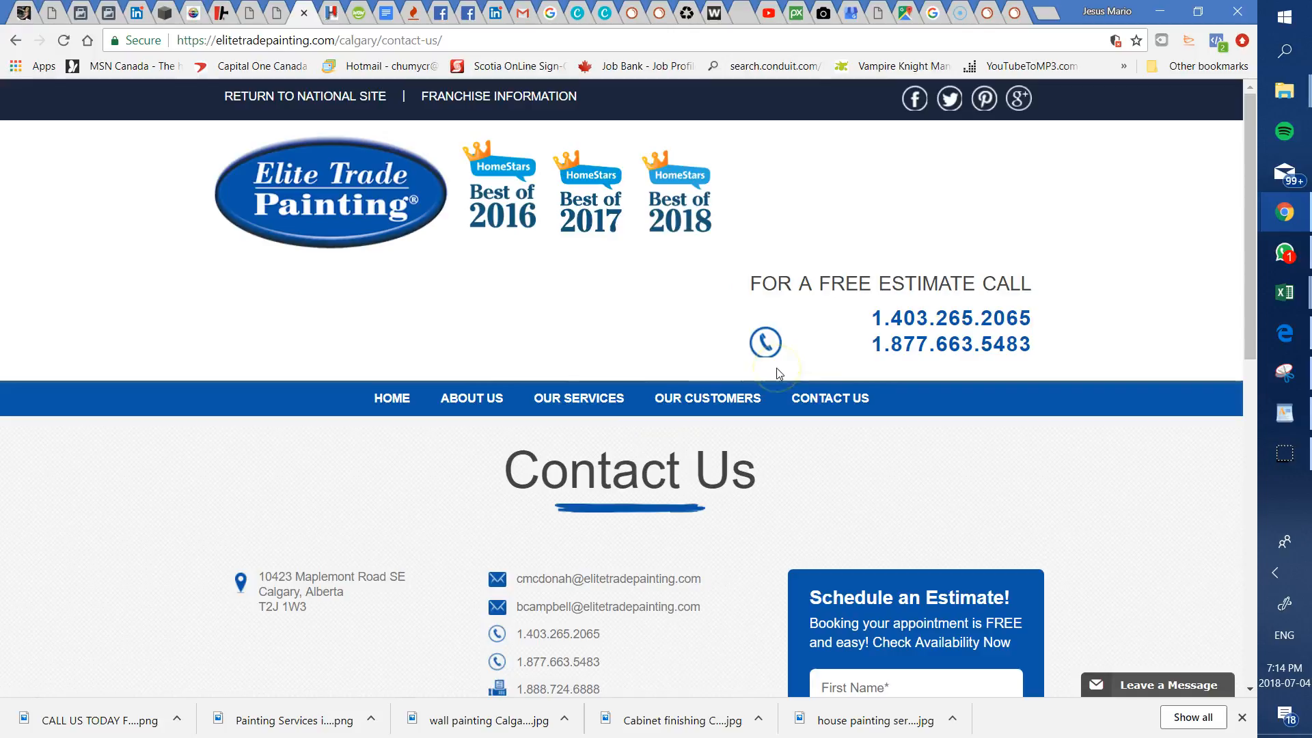
mouse_move(465, 323)
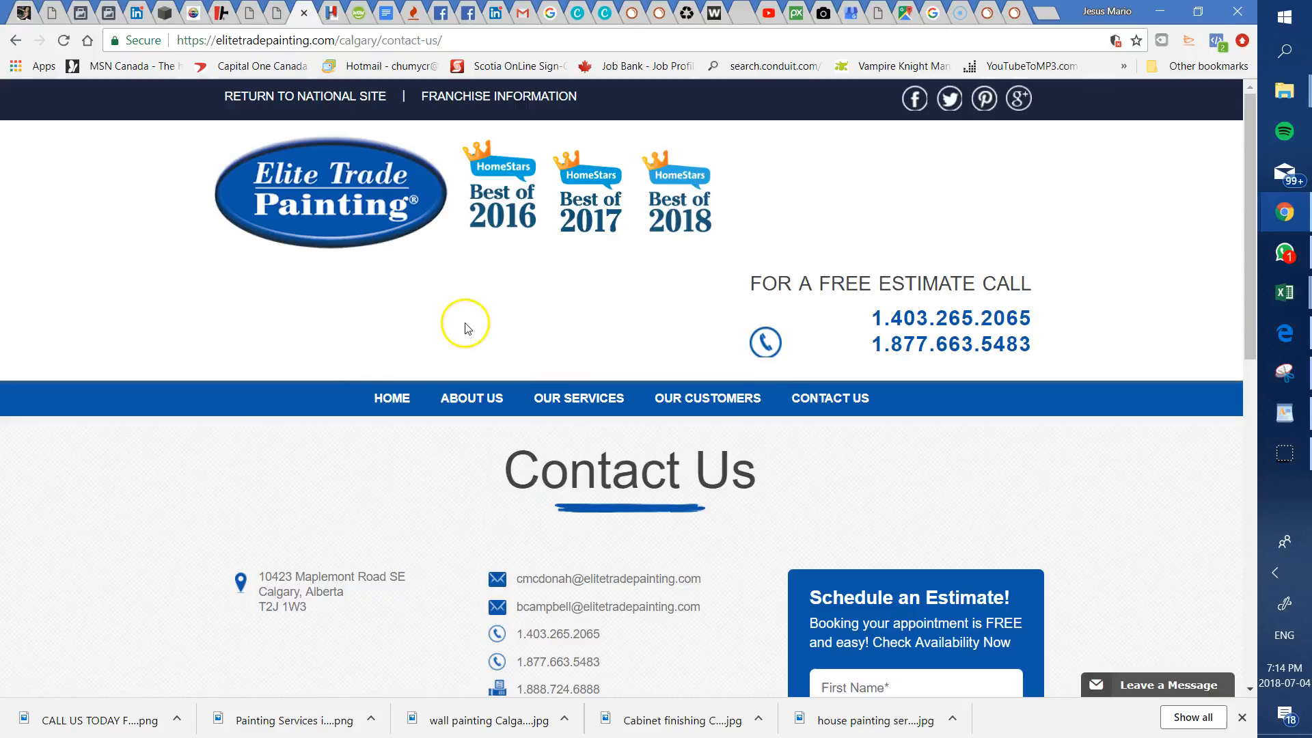
mouse_move(356, 368)
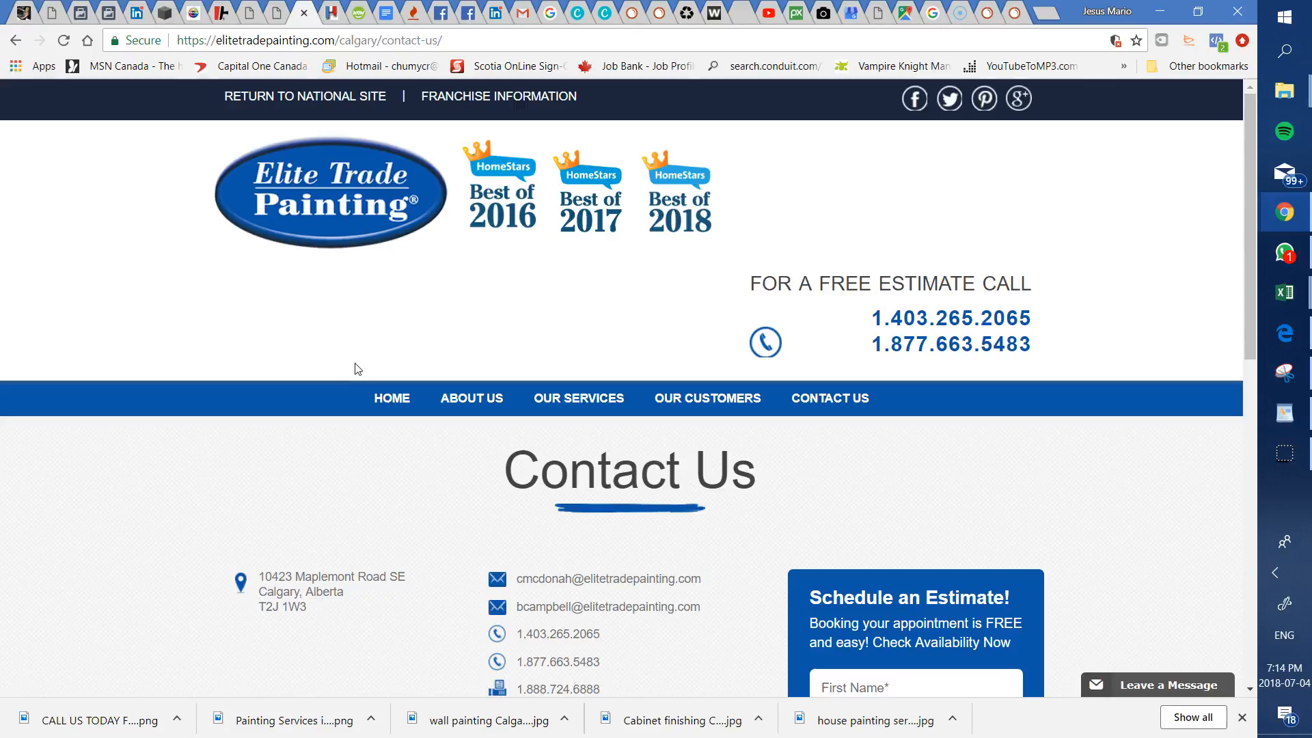
mouse_move(882, 434)
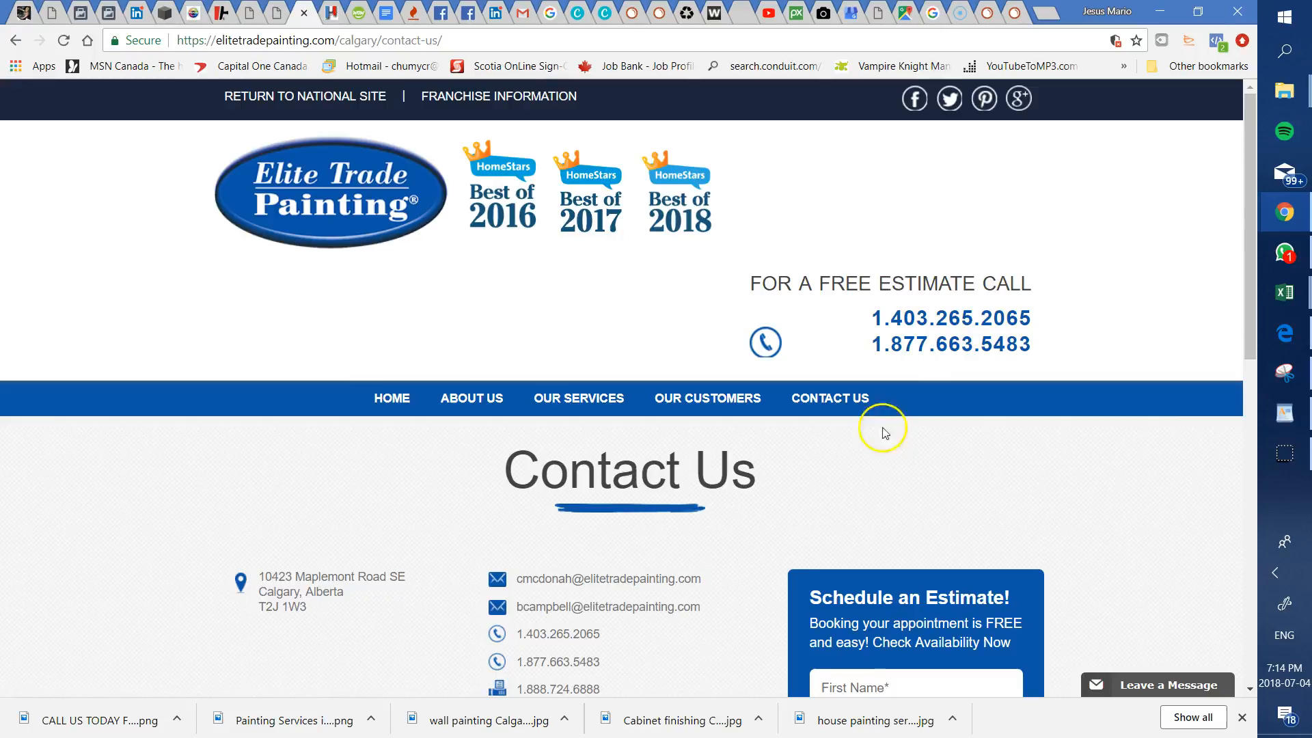
scroll(down, 3)
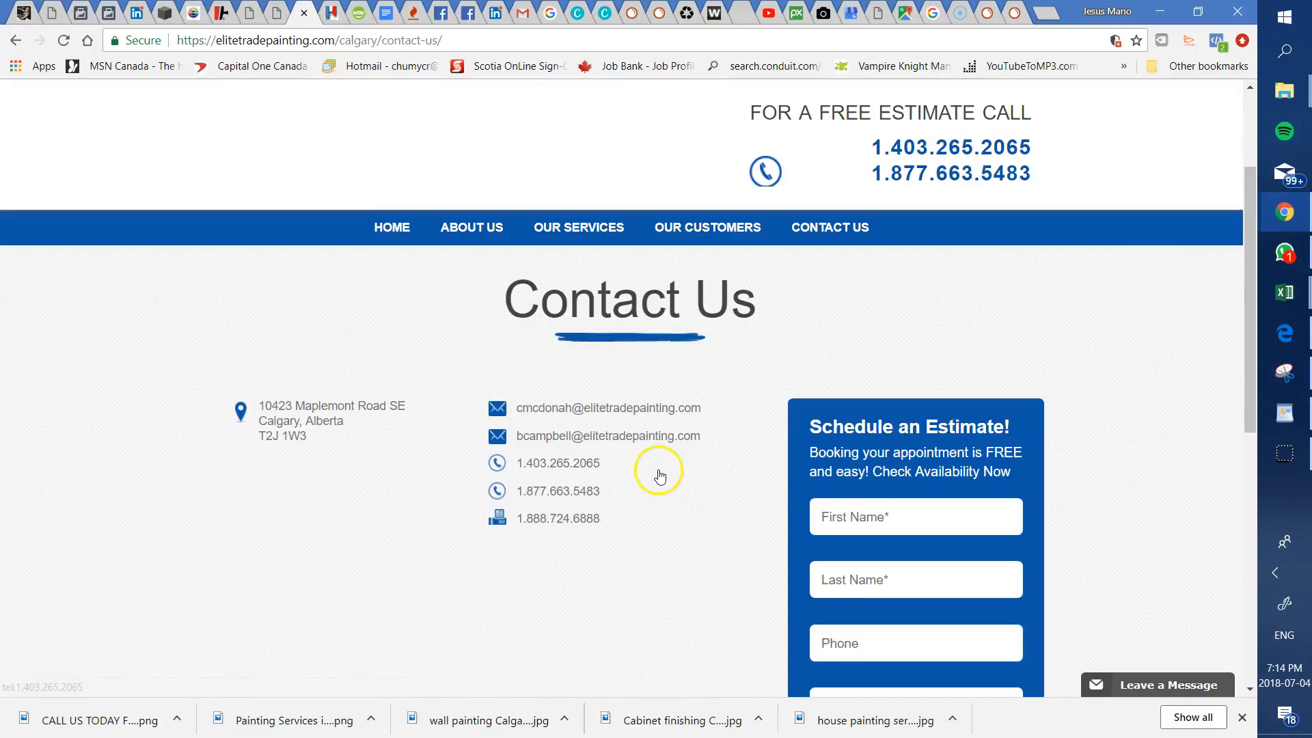
scroll(up, 3)
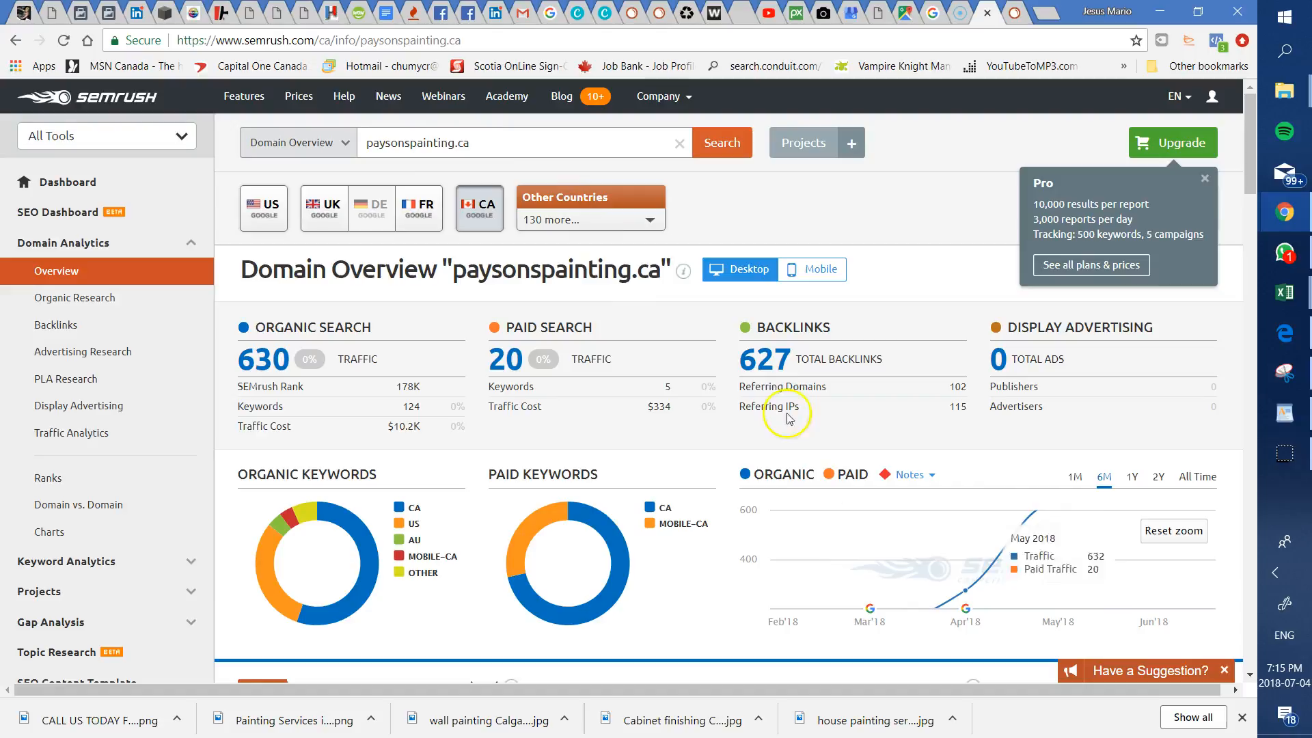
Step: Scroll the paysonspainting.ca Domain Overview through top keywords, paid competitors and sample ads
scroll(down, 3)
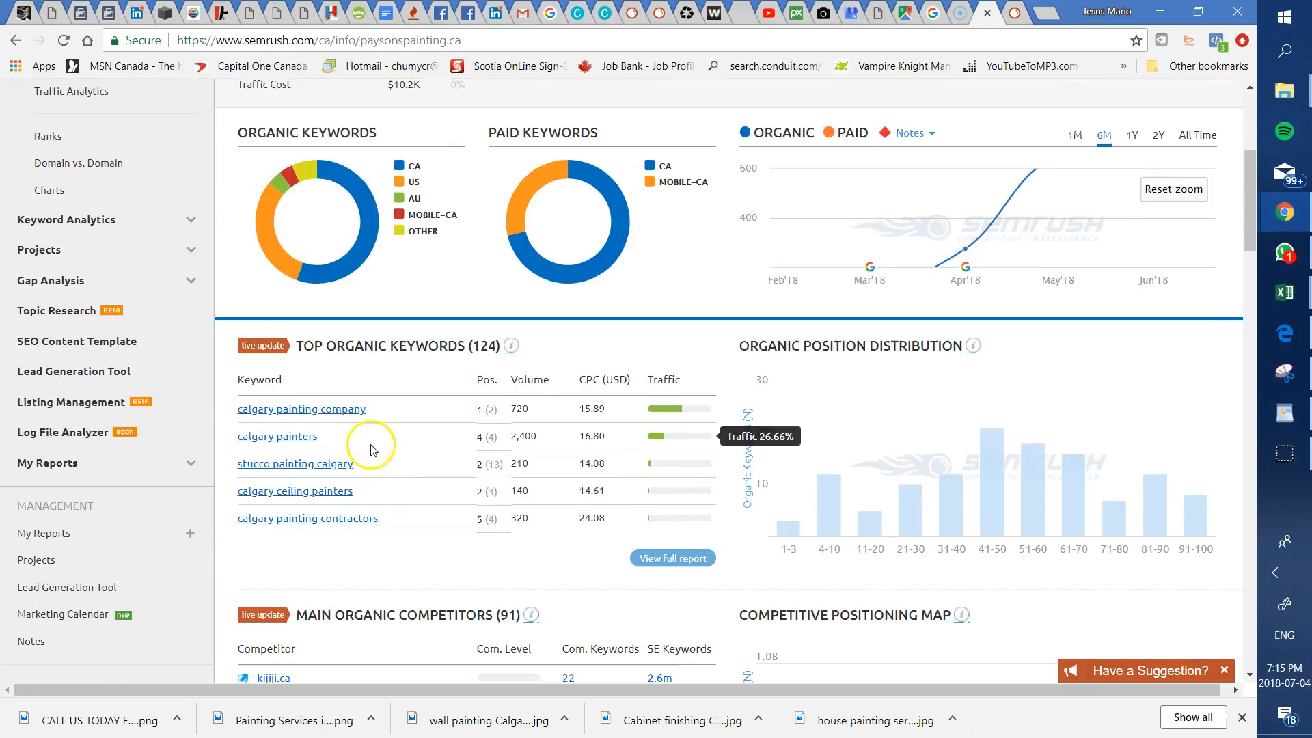
mouse_move(311, 409)
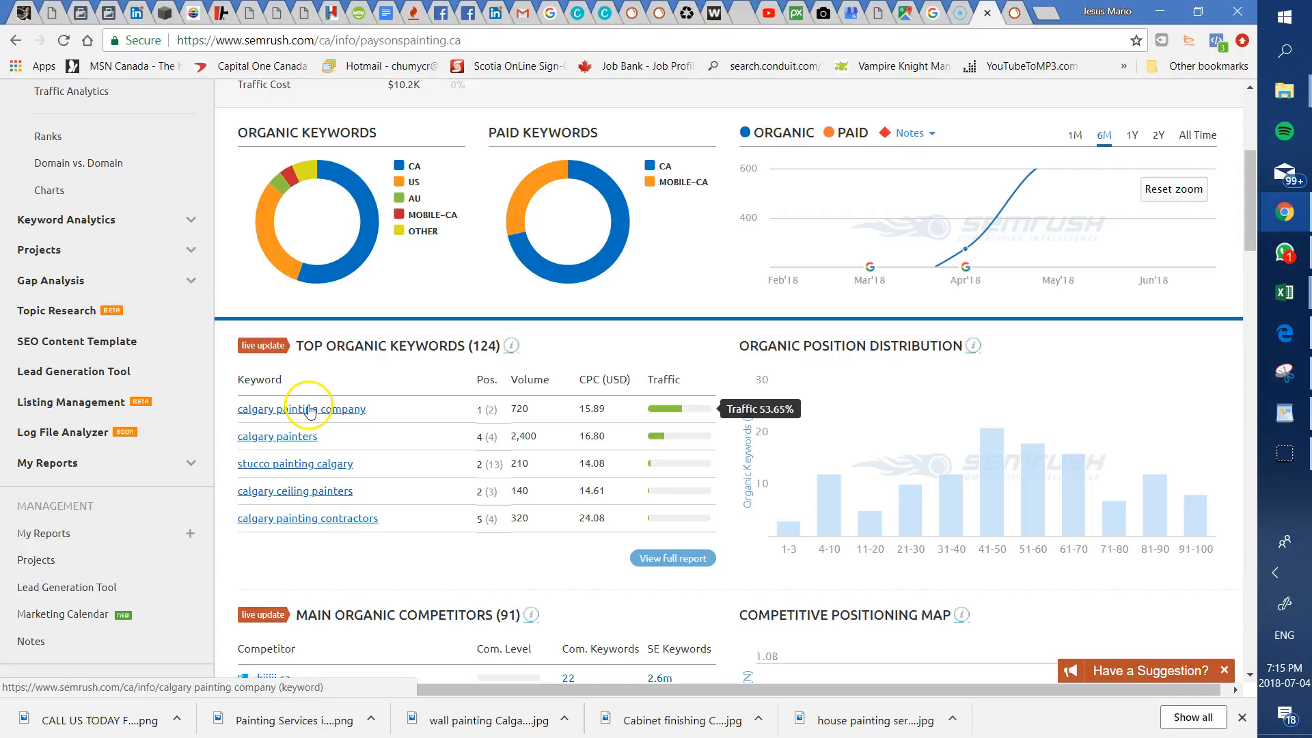
scroll(down, 3)
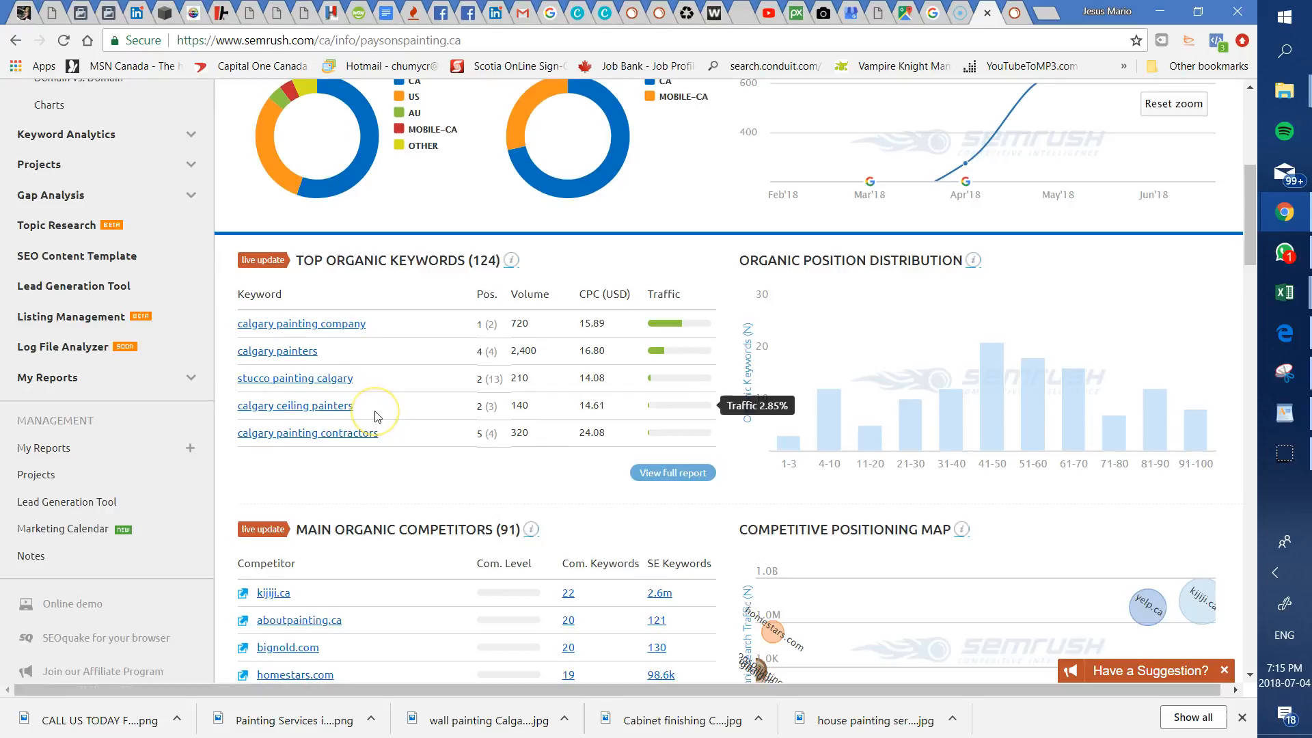
scroll(down, 3)
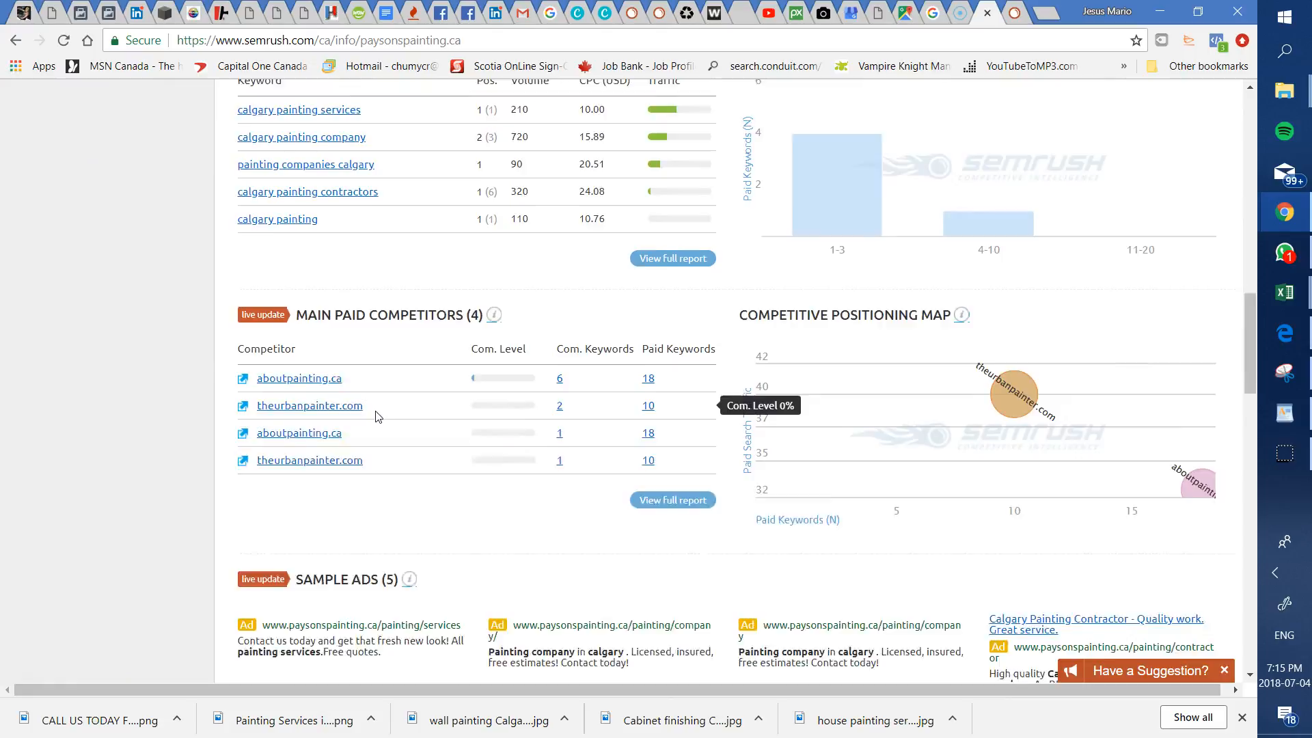
scroll(down, 3)
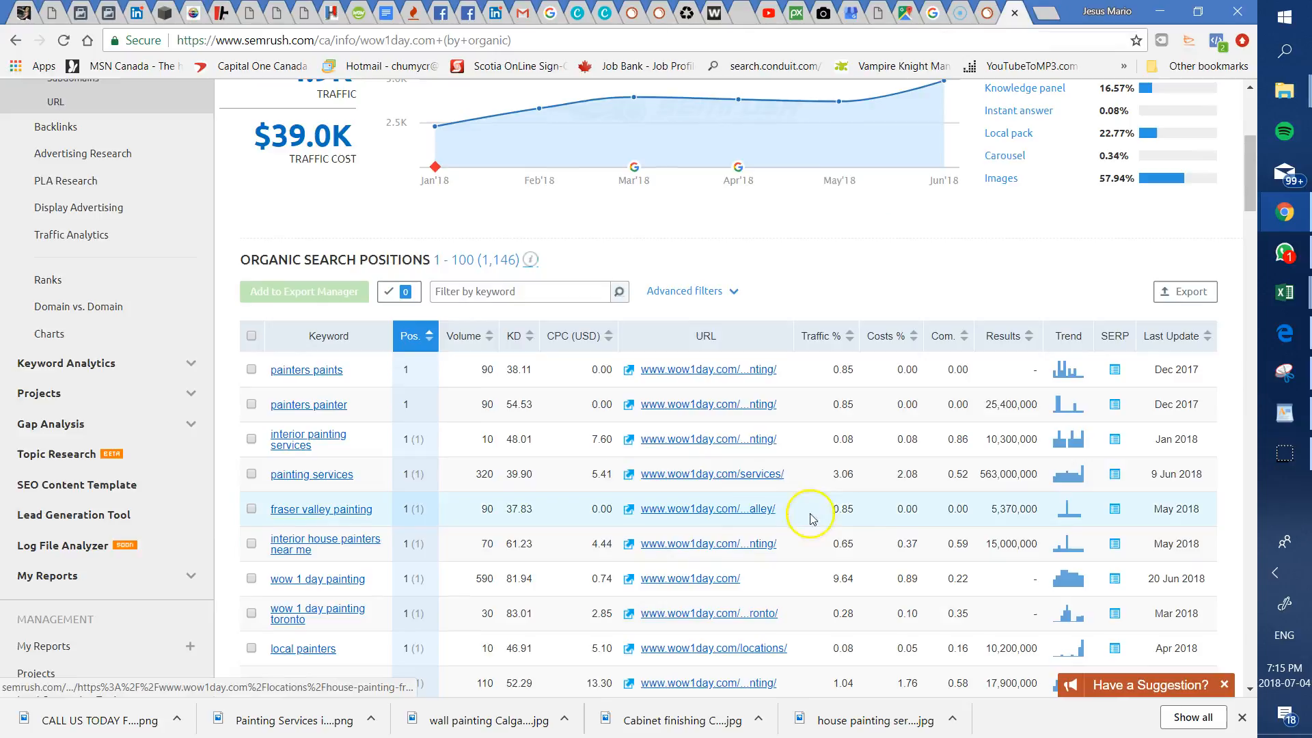
Step: Review wow1day.com's six-month traffic chart, then return to the Gio's Painting progress doc
scroll(up, 3)
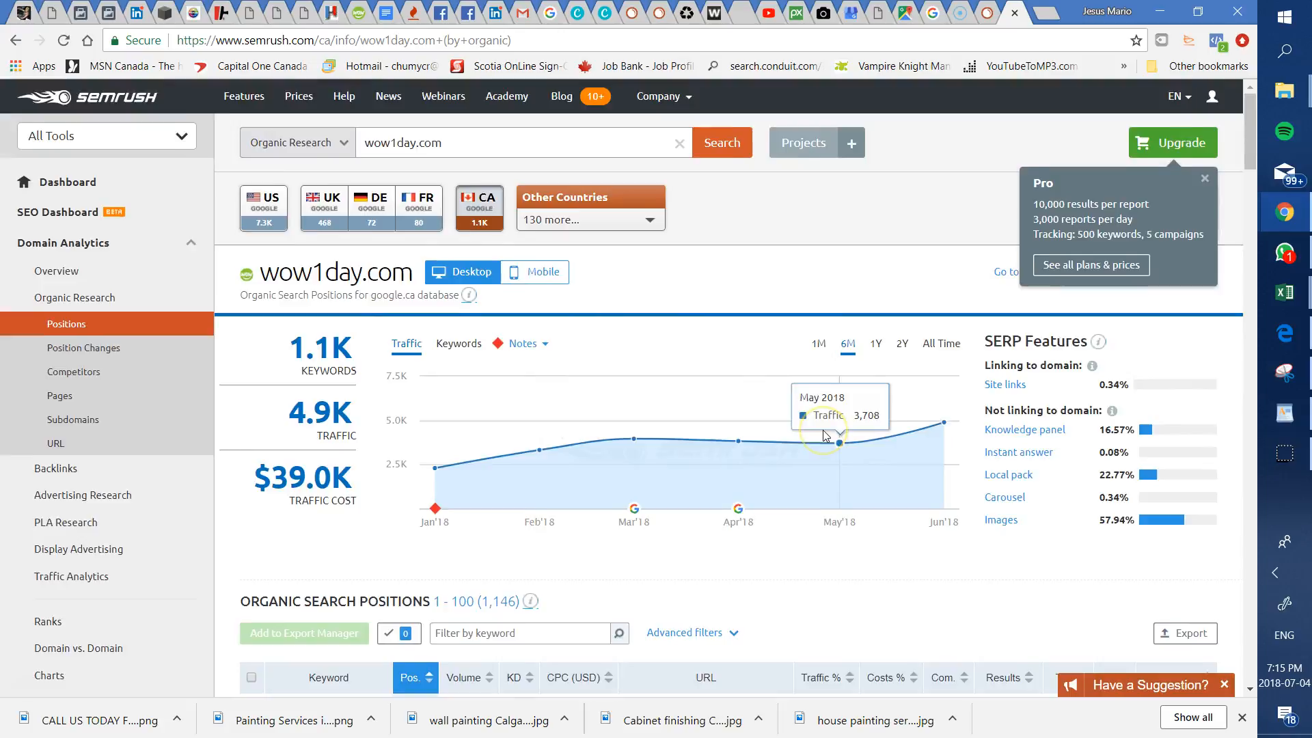
scroll(down, 3)
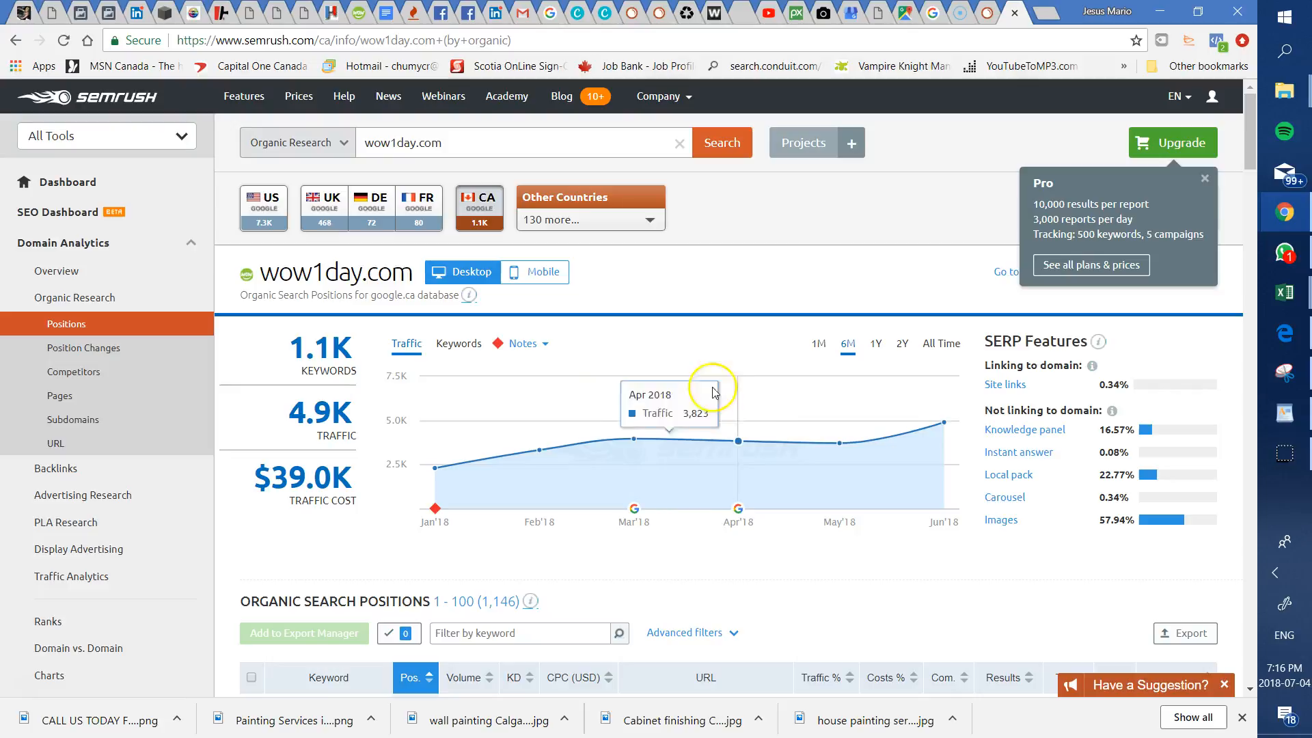
click(710, 13)
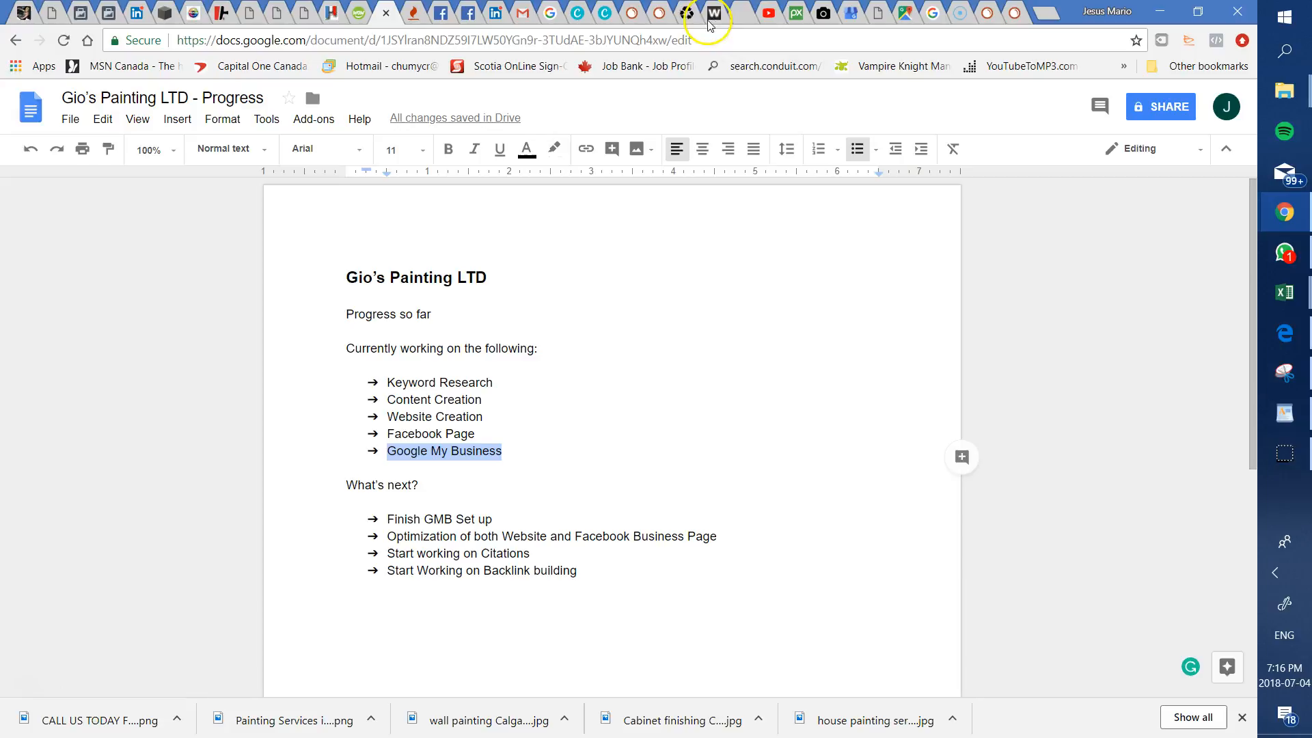
Step: Switch to the WordCounter tab holding Gio's Painting website copy
click(704, 13)
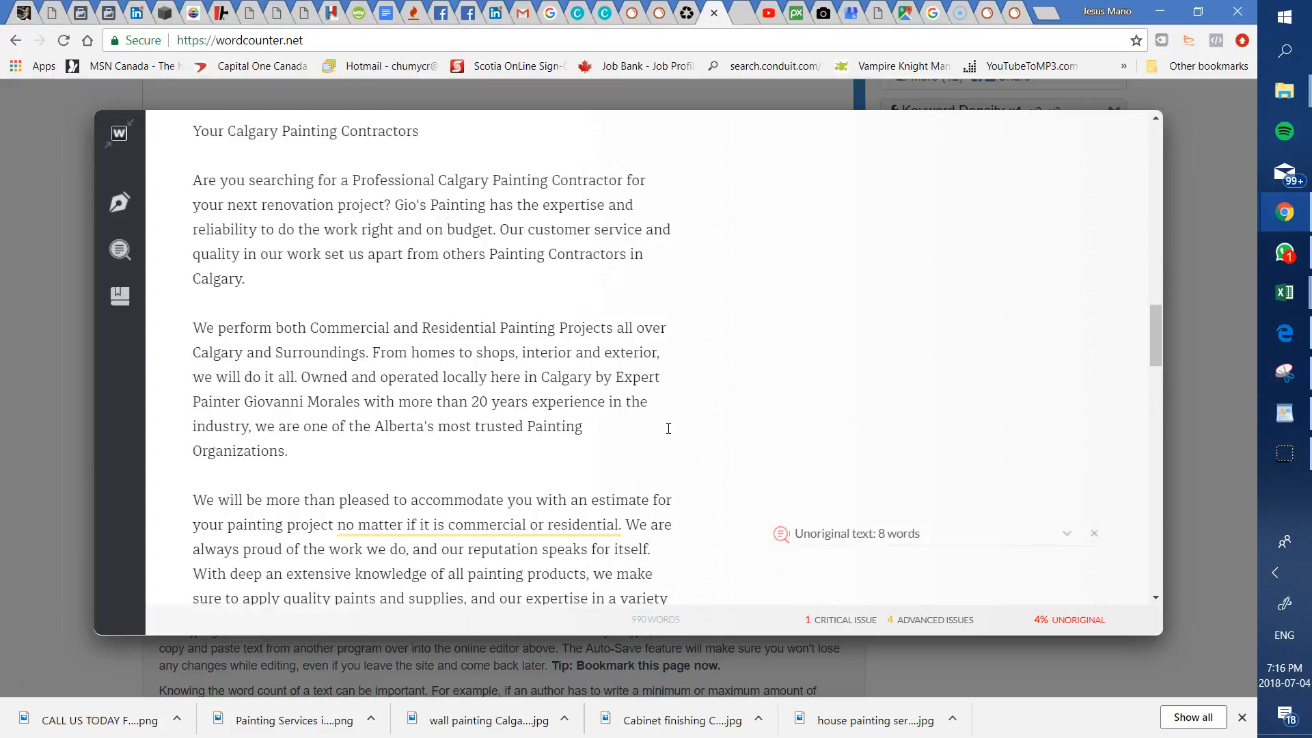
Step: Scroll through the 990-word website copy in the WordCounter editor
scroll(down, 3)
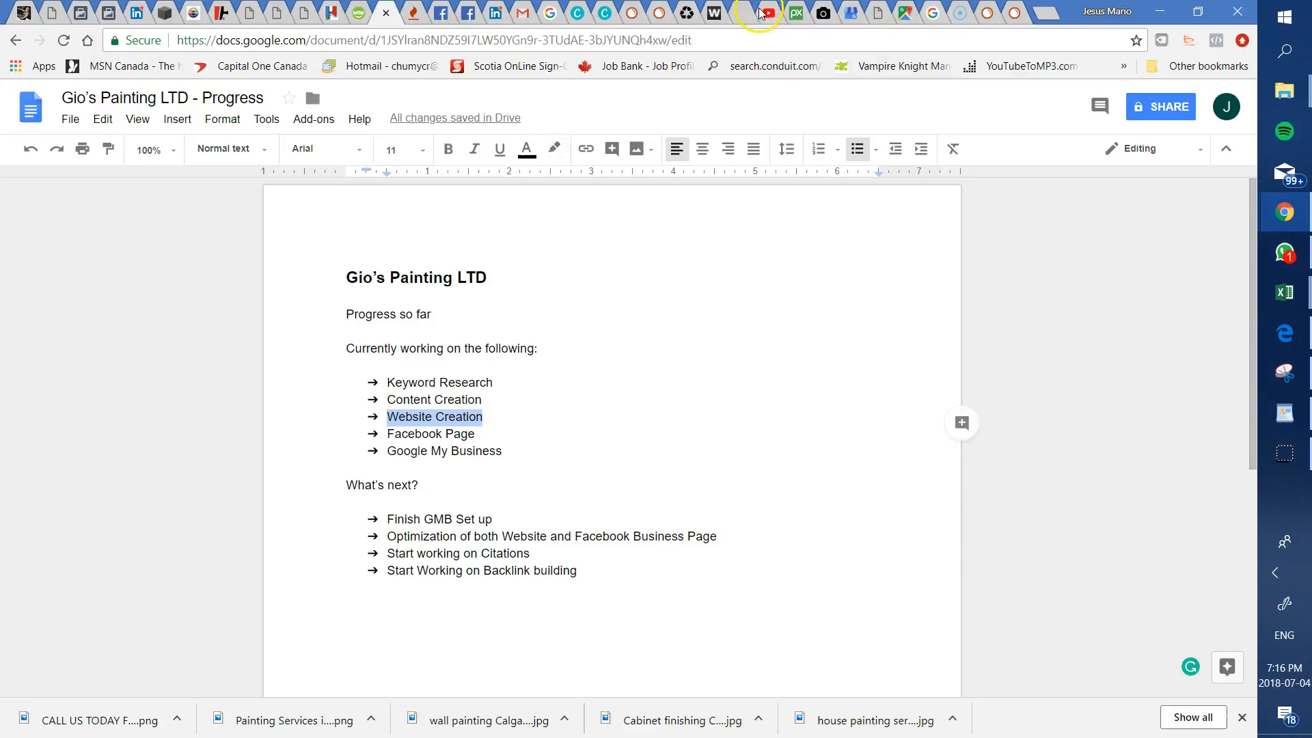
Step: Switch to the Gio's Painting site in Weebly and preview it
click(726, 11)
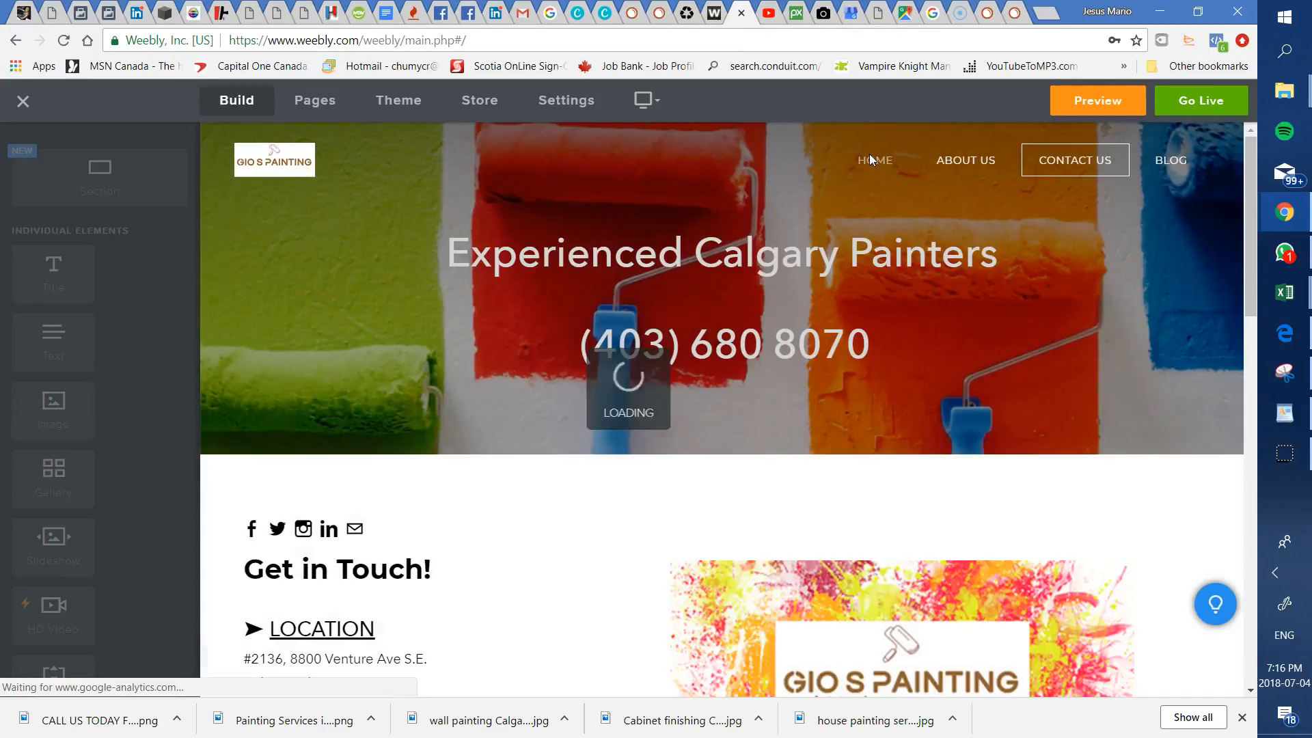
click(1097, 100)
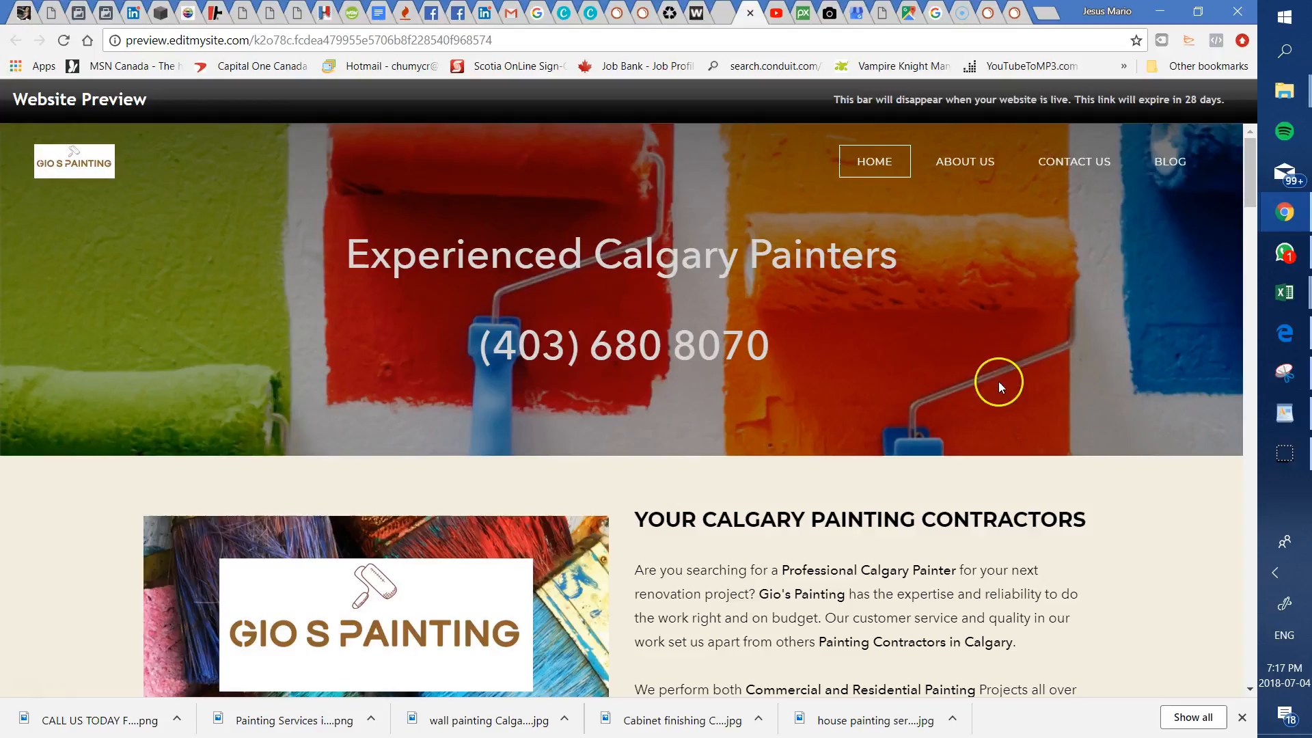
Step: Scroll through the Gio's Painting home page in the preview
scroll(down, 3)
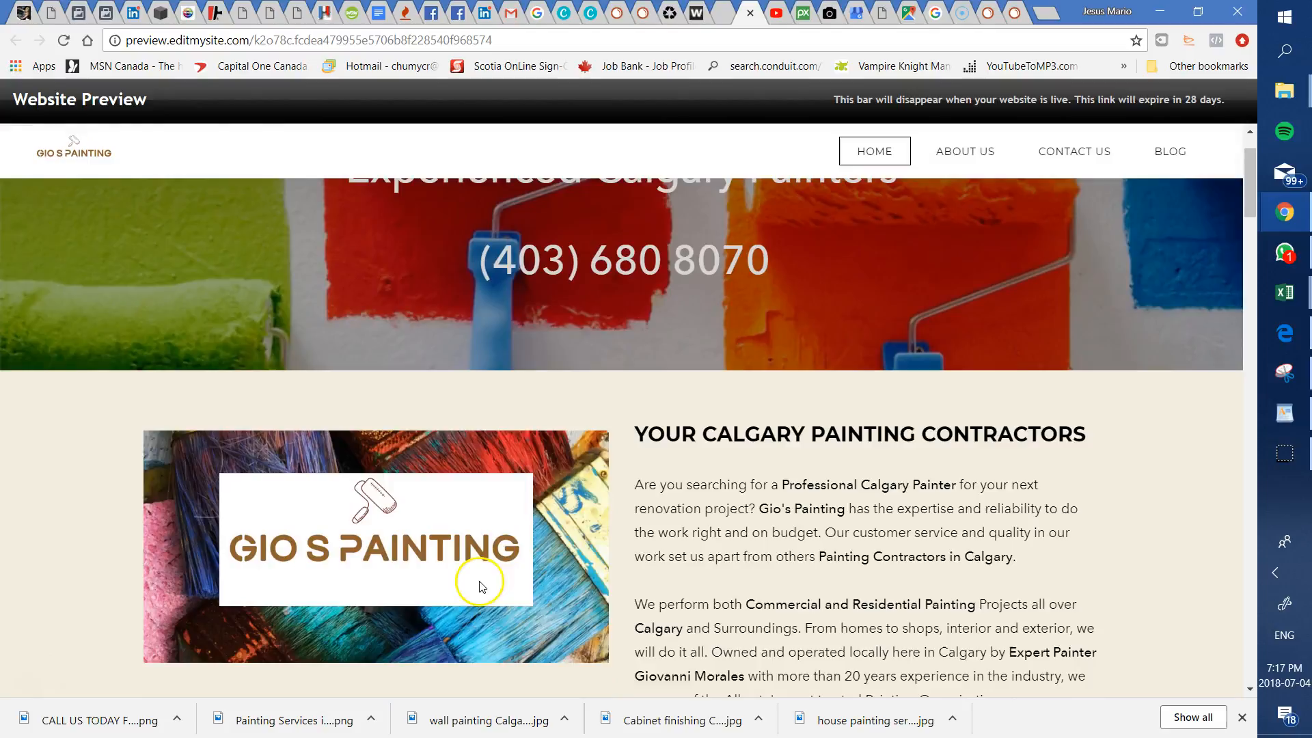
scroll(down, 3)
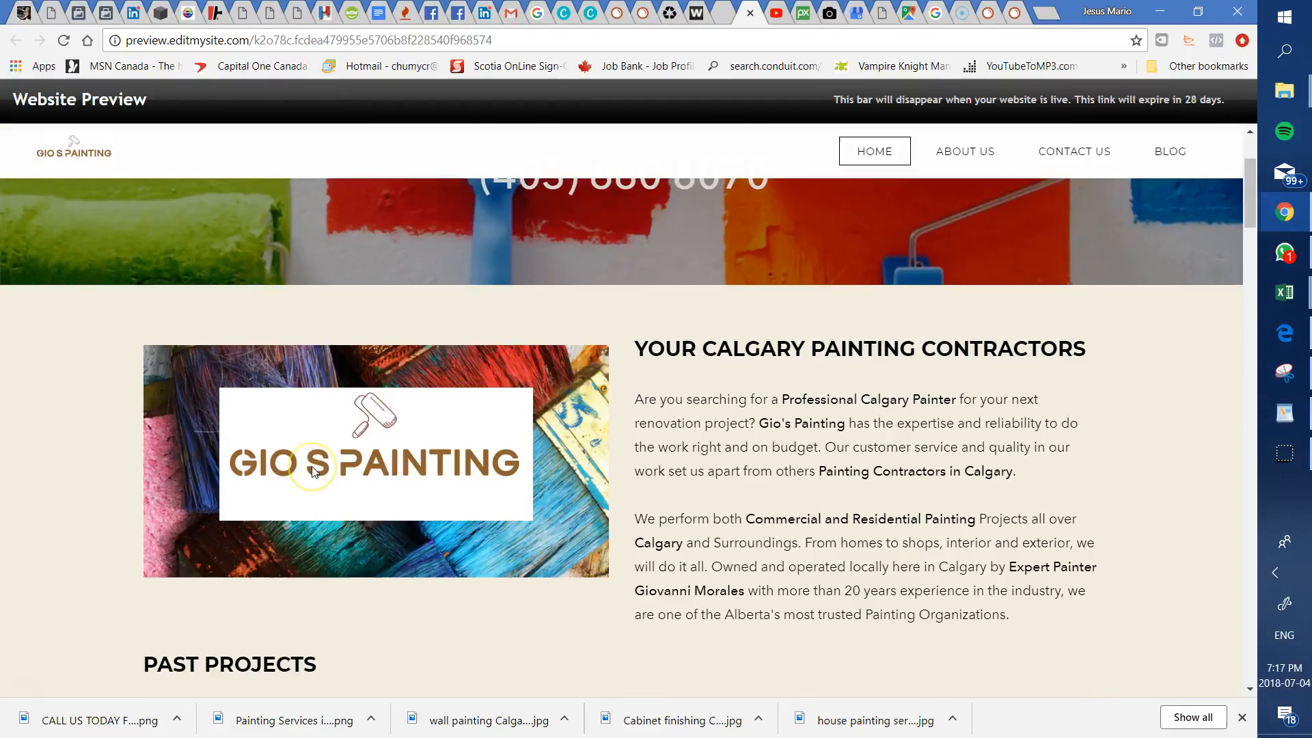
scroll(down, 3)
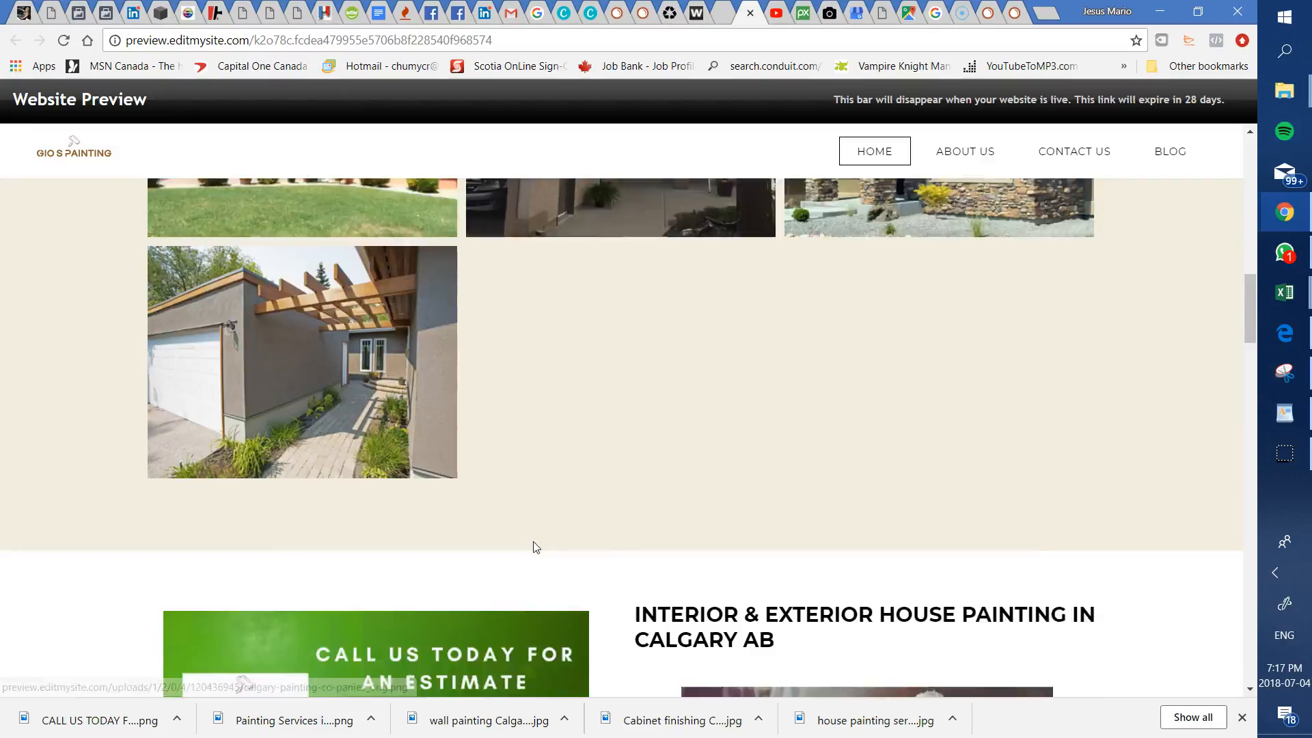
scroll(down, 3)
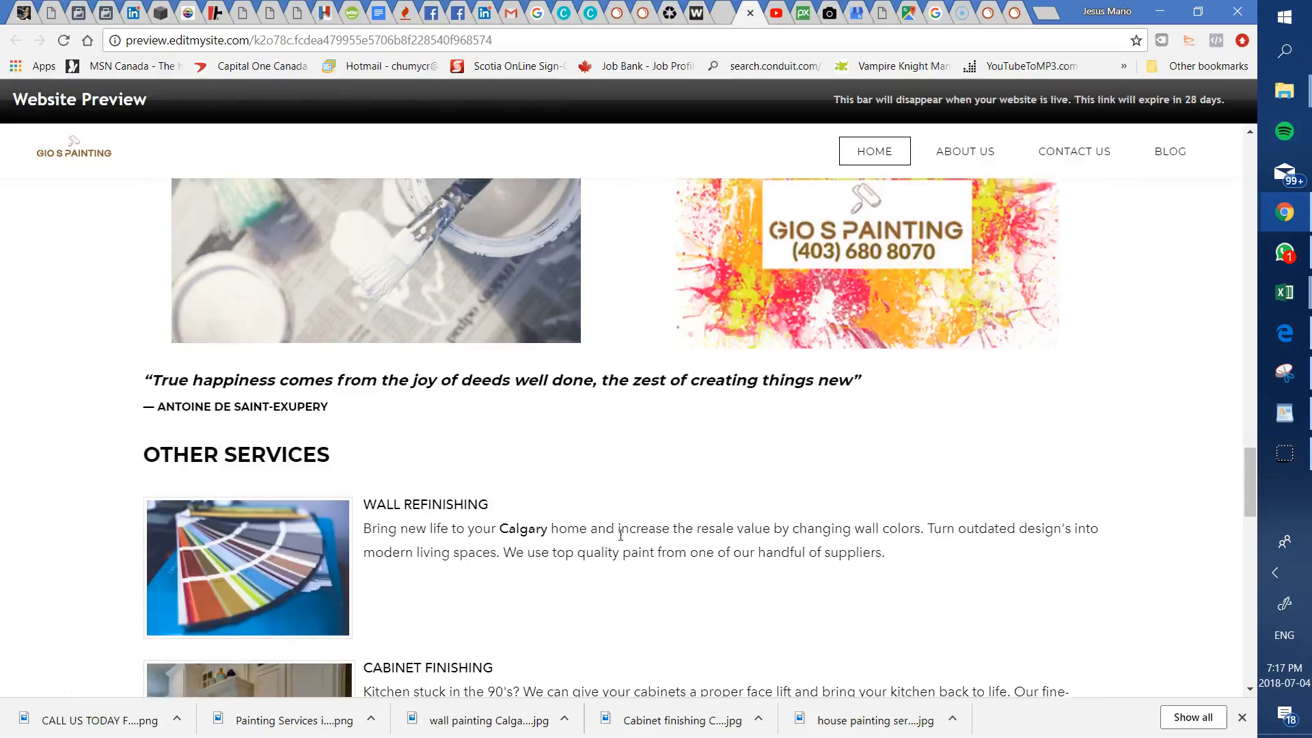
scroll(down, 3)
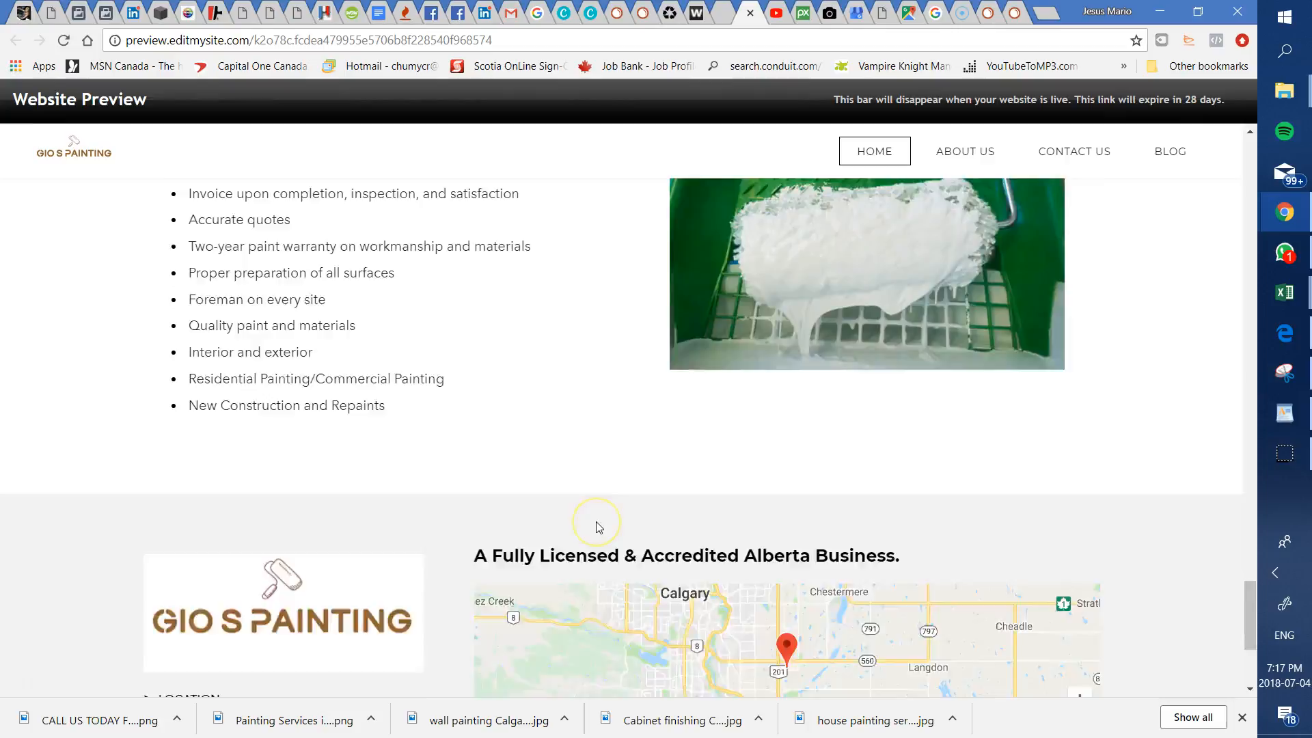
scroll(down, 3)
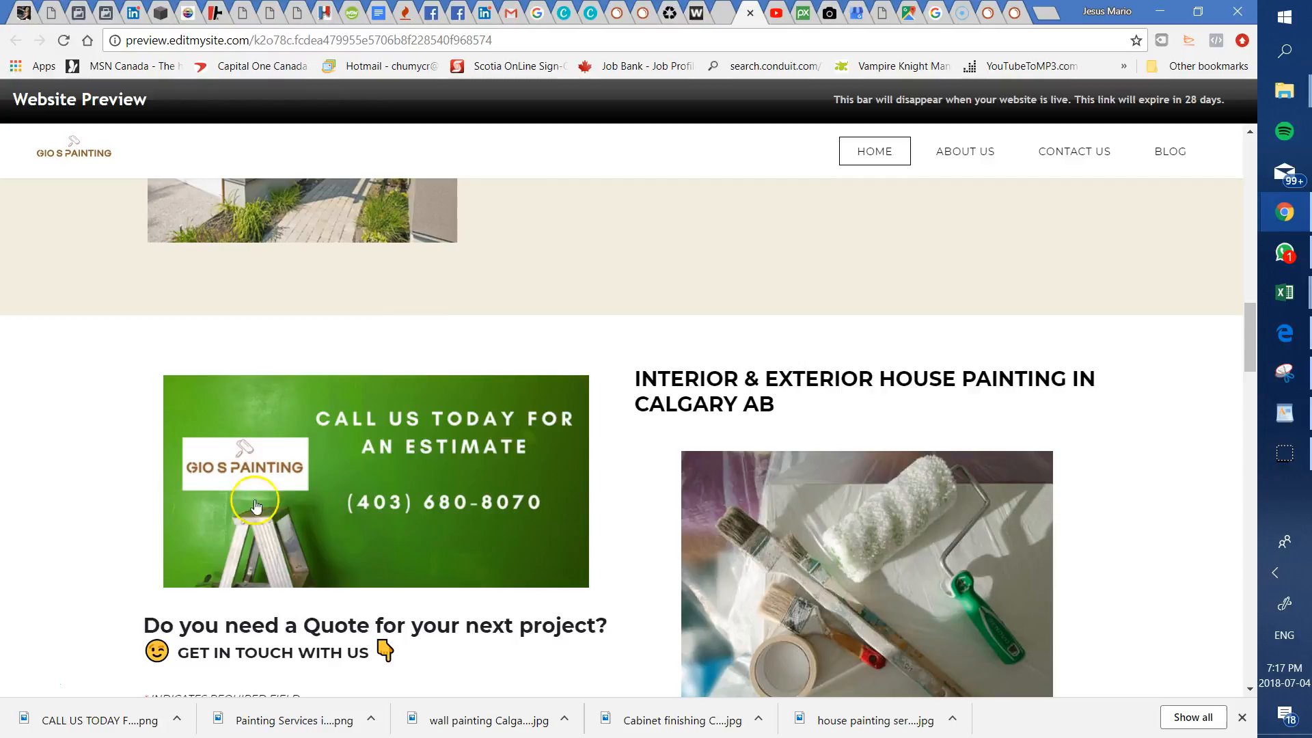
scroll(down, 3)
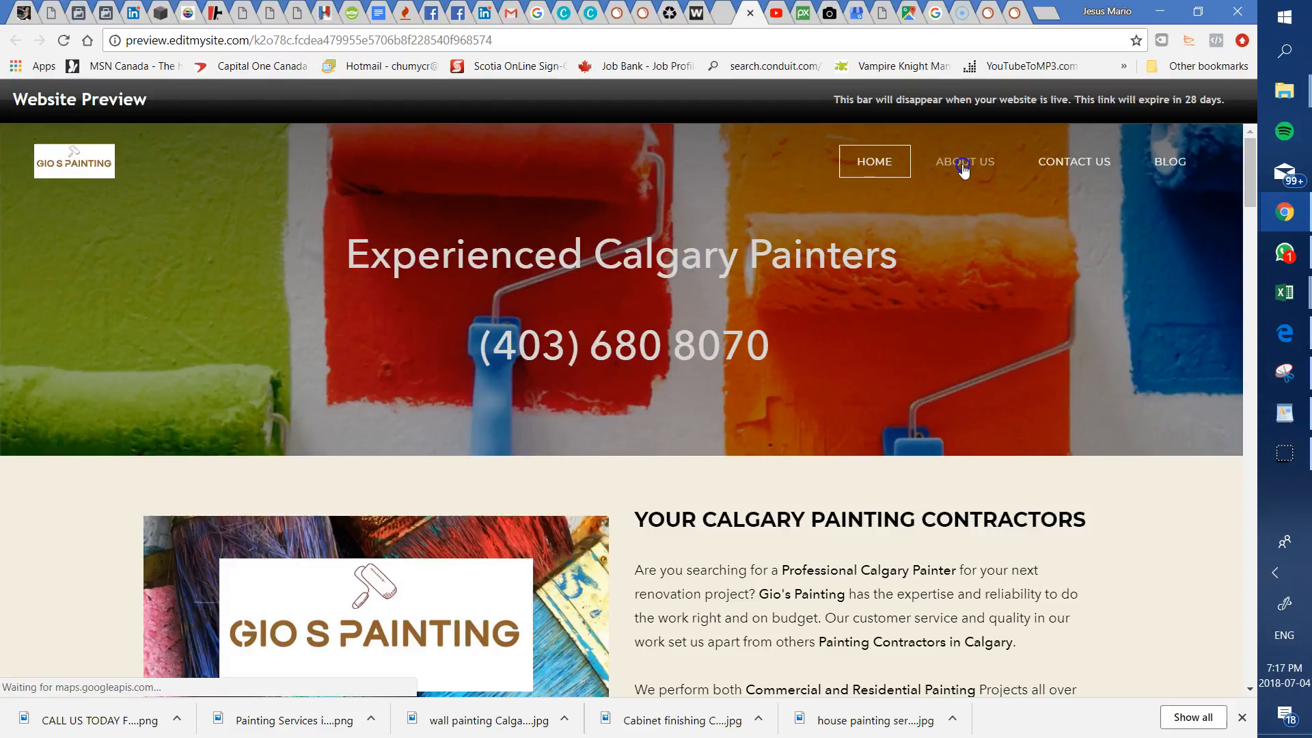
Step: Browse the About Us page, then go to Contact Us
click(965, 161)
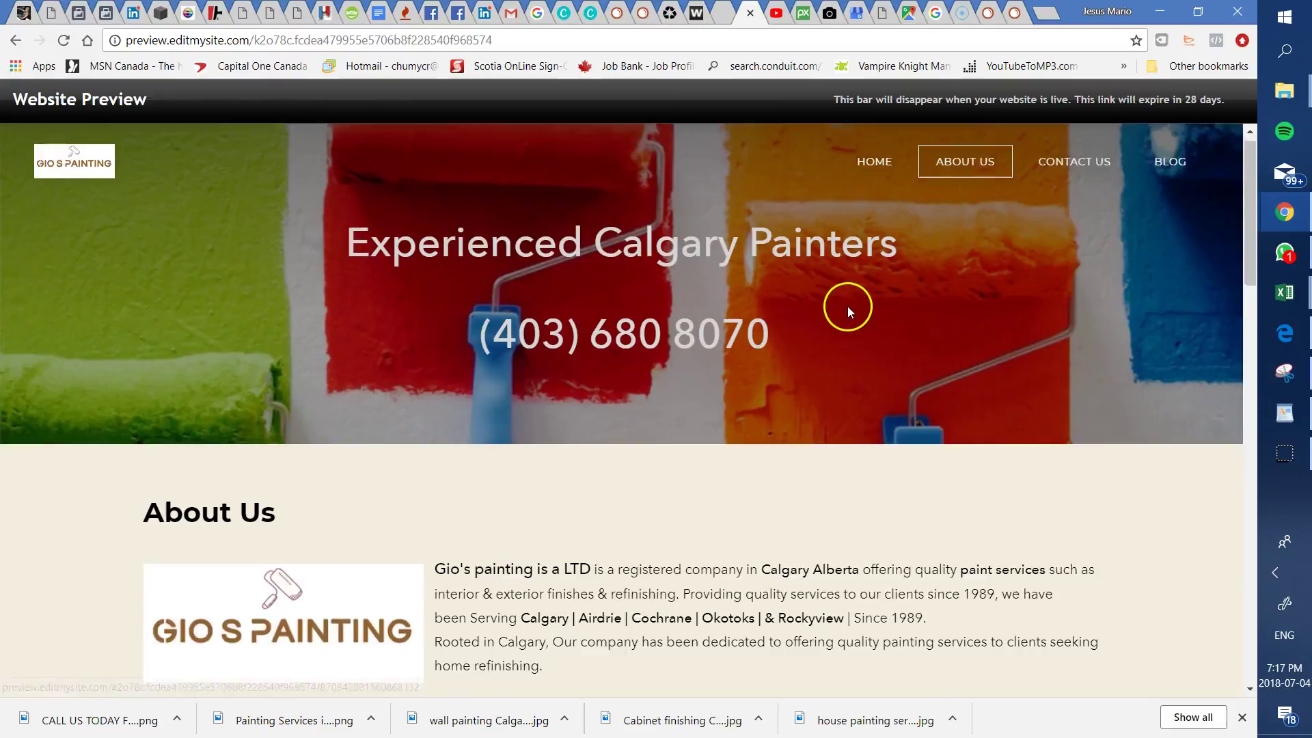
scroll(down, 3)
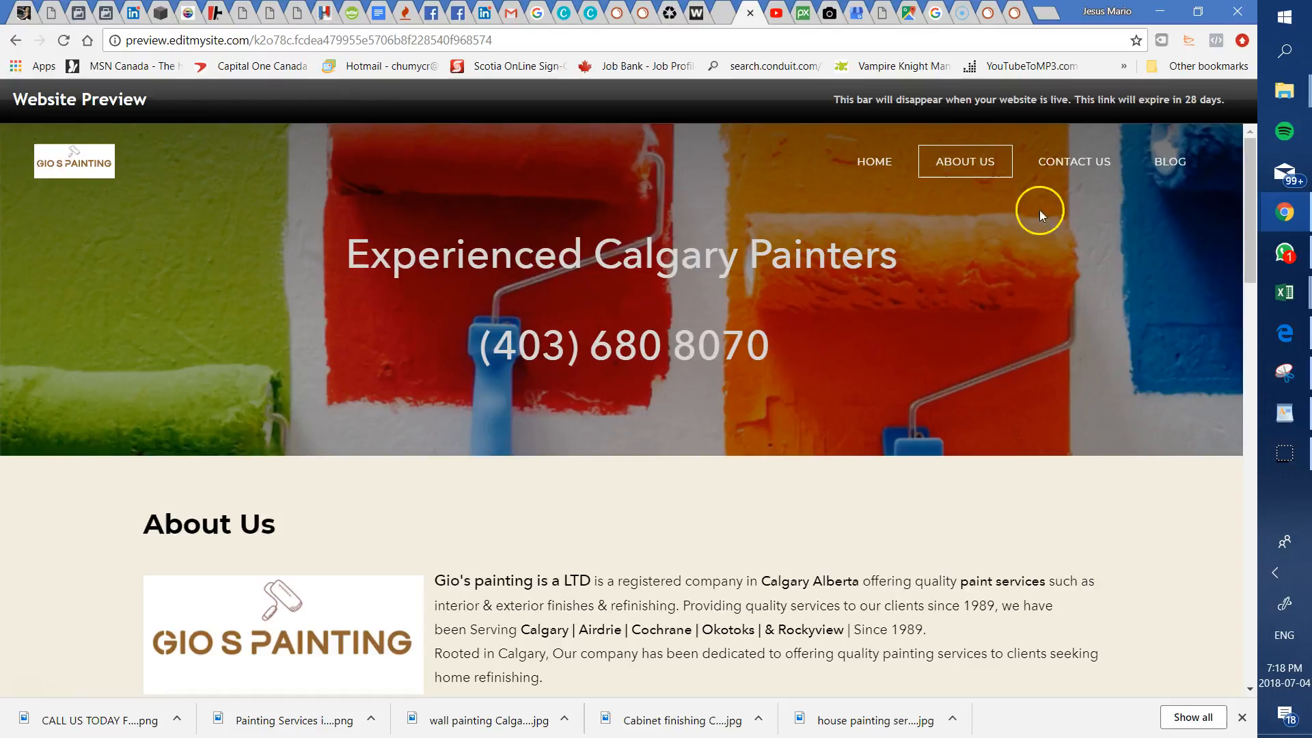
click(1074, 161)
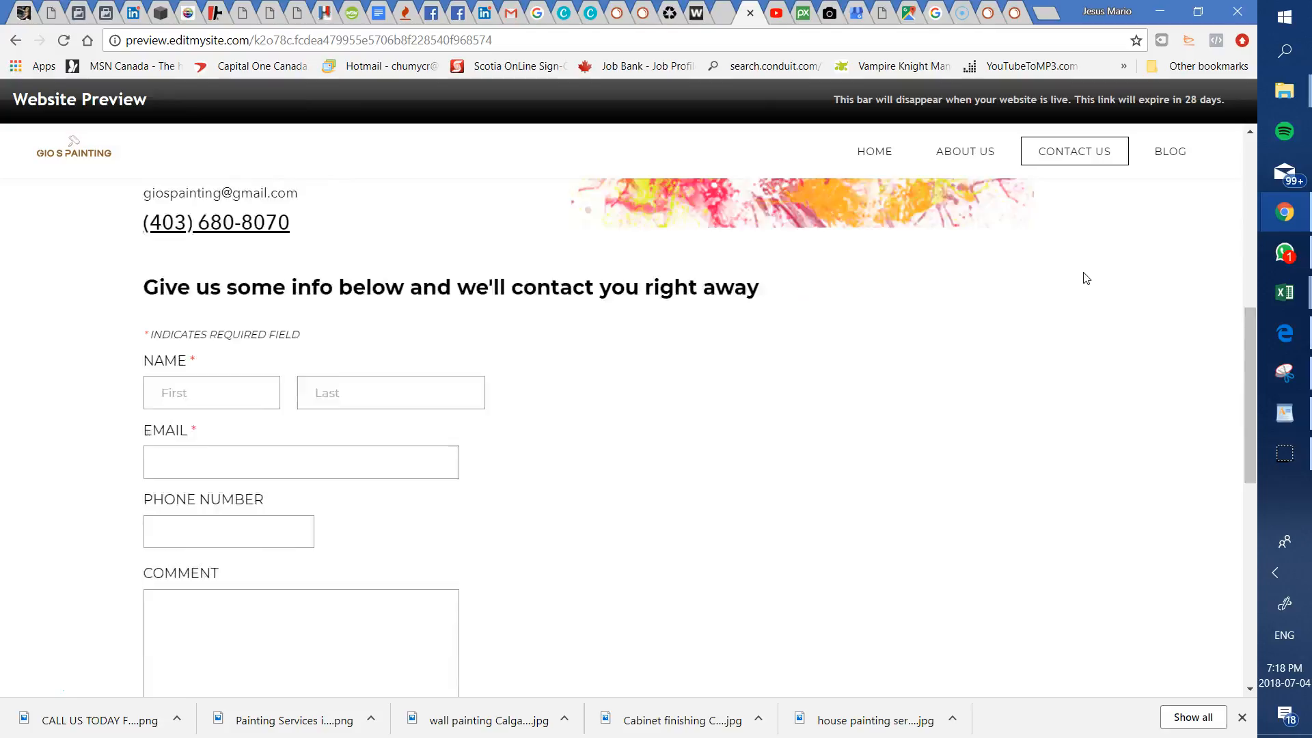
Step: Open the site's Blog page and scroll its placeholder note
click(1169, 161)
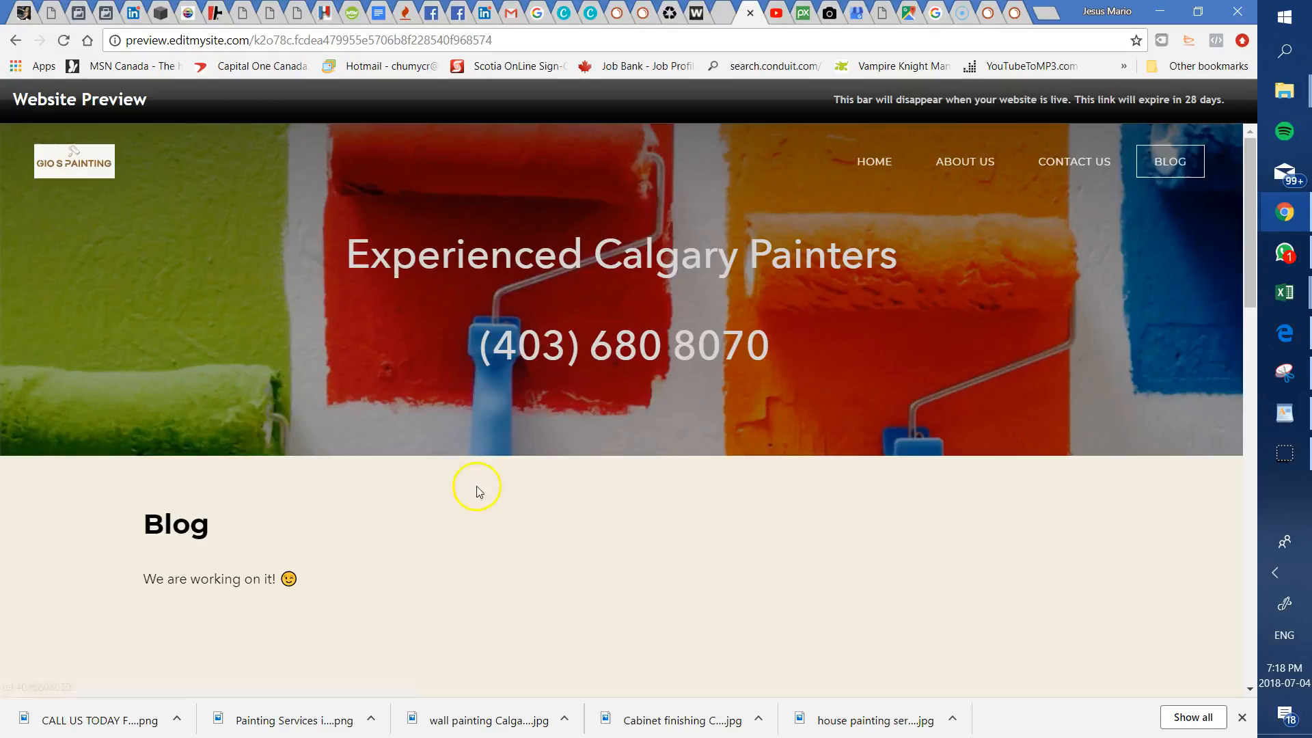
mouse_move(716, 496)
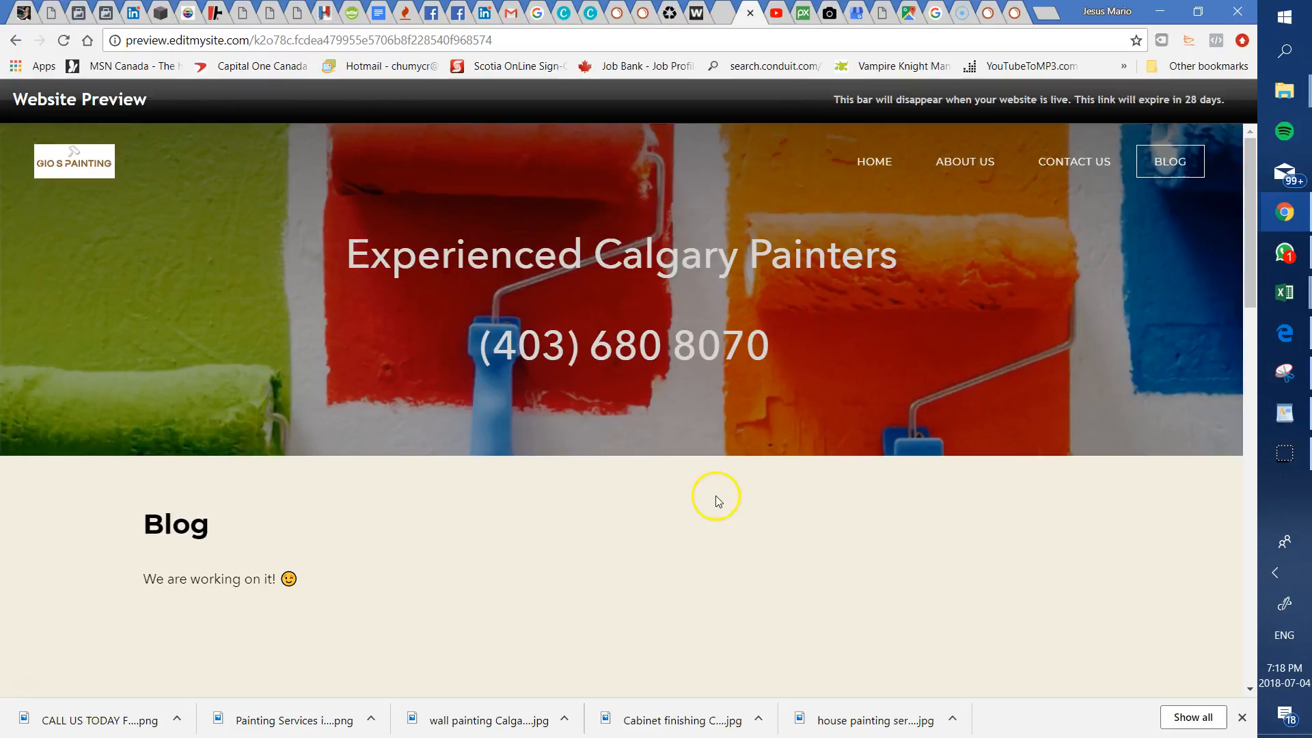
mouse_move(946, 259)
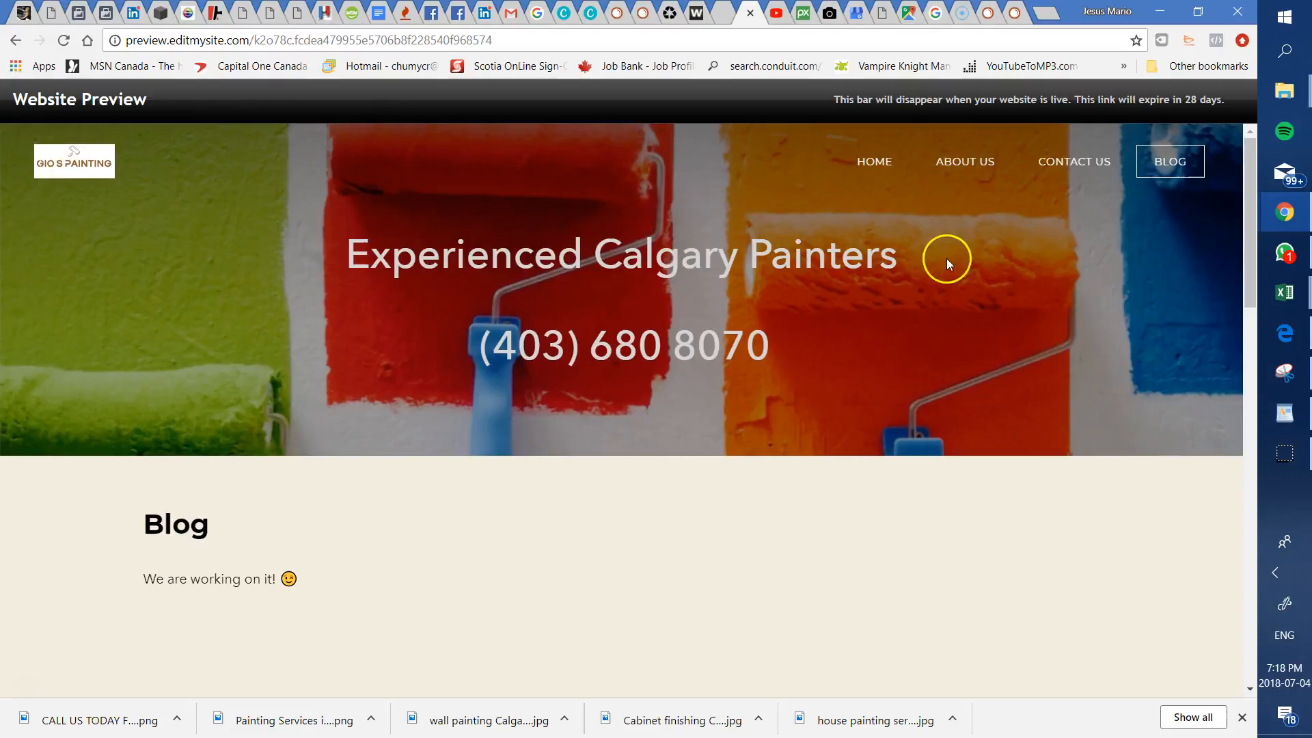
scroll(down, 3)
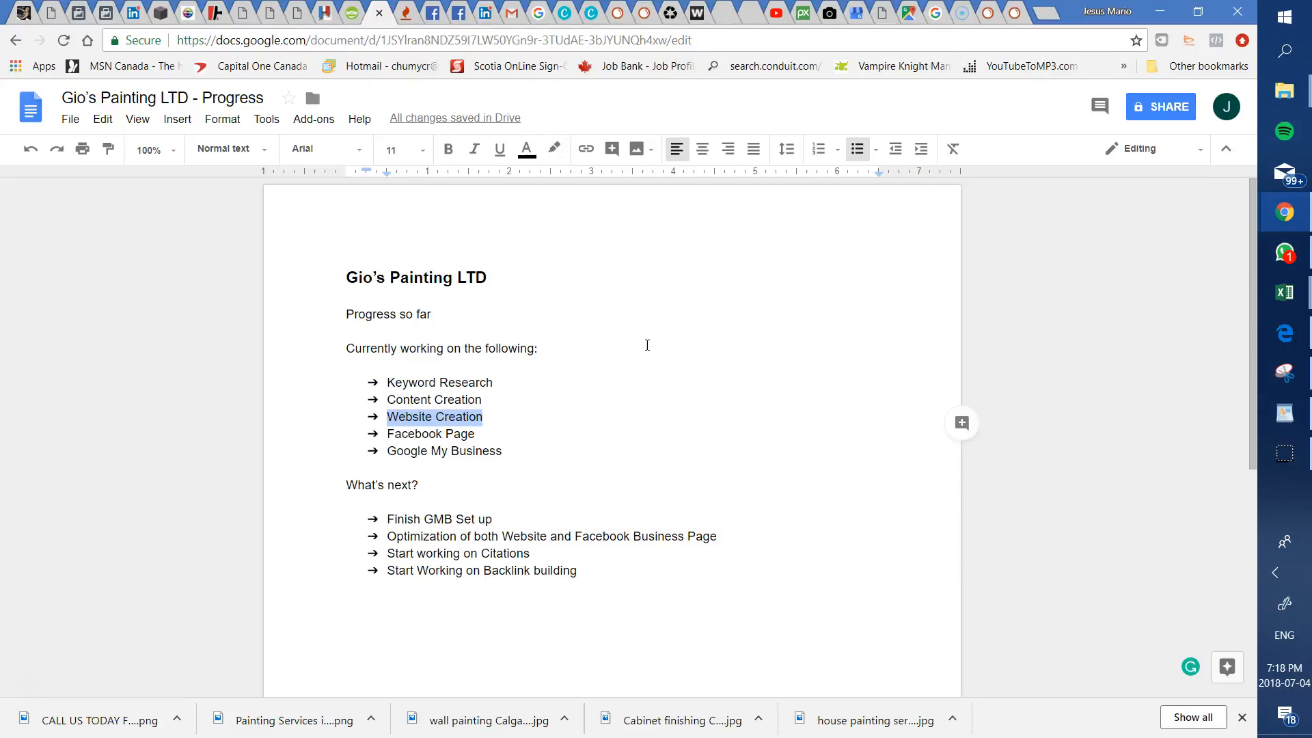
mouse_move(521, 455)
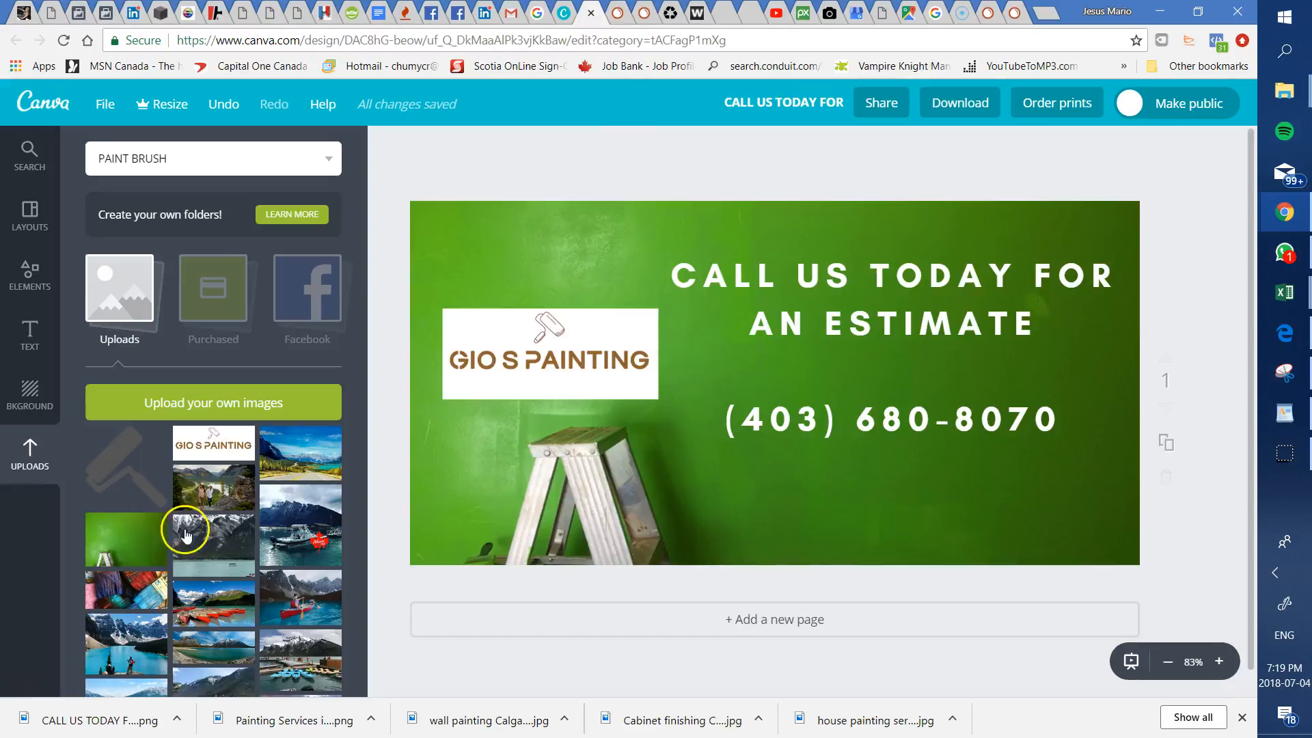
Step: Switch browser tabs from the progress doc to the Canva cover design
click(430, 14)
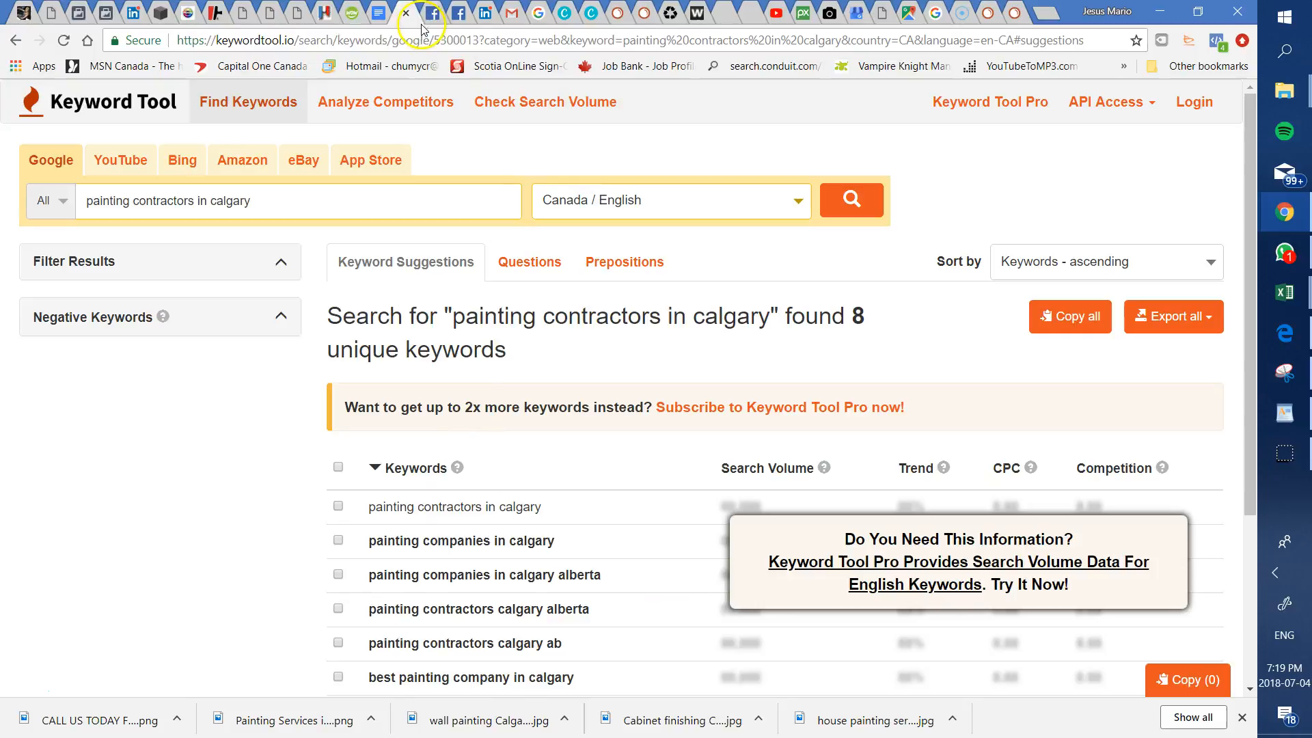
Step: Browse the Gio's Painting Ltd Facebook page, from the estimate cover down to the profile-picture post
click(438, 12)
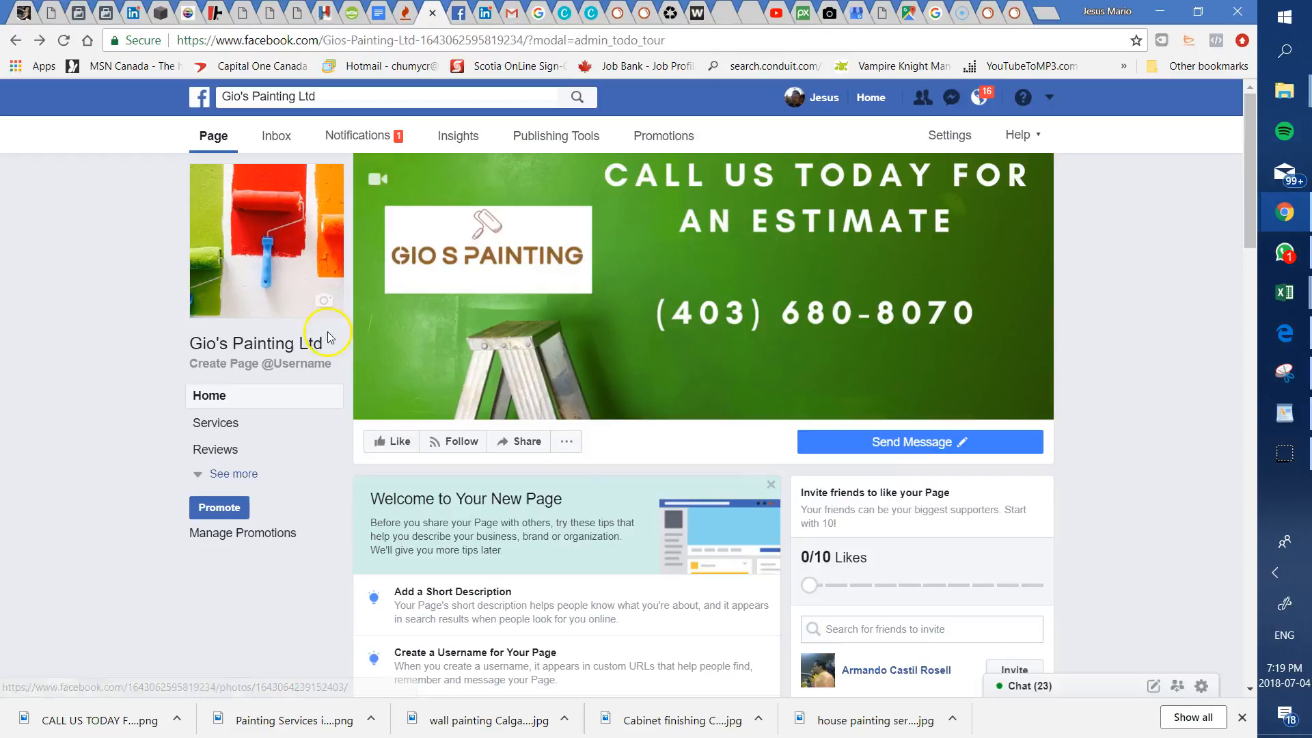
mouse_move(1123, 307)
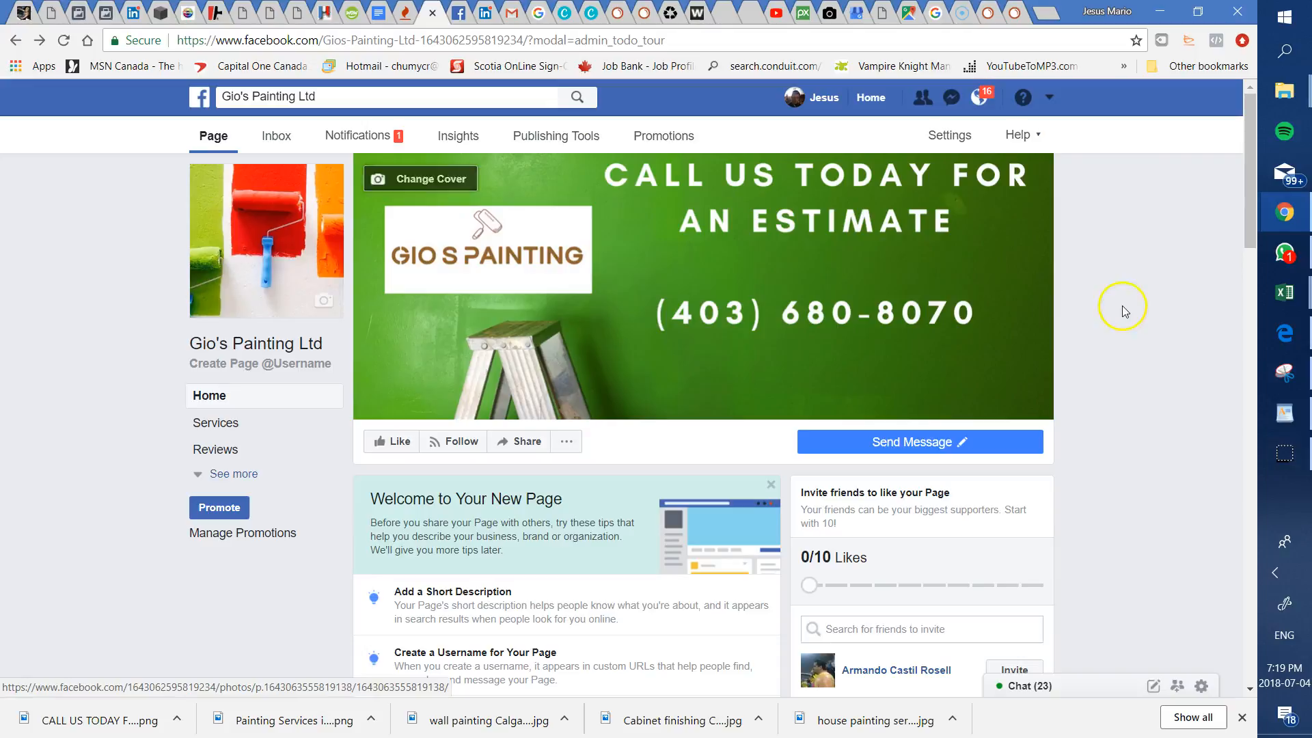
scroll(down, 3)
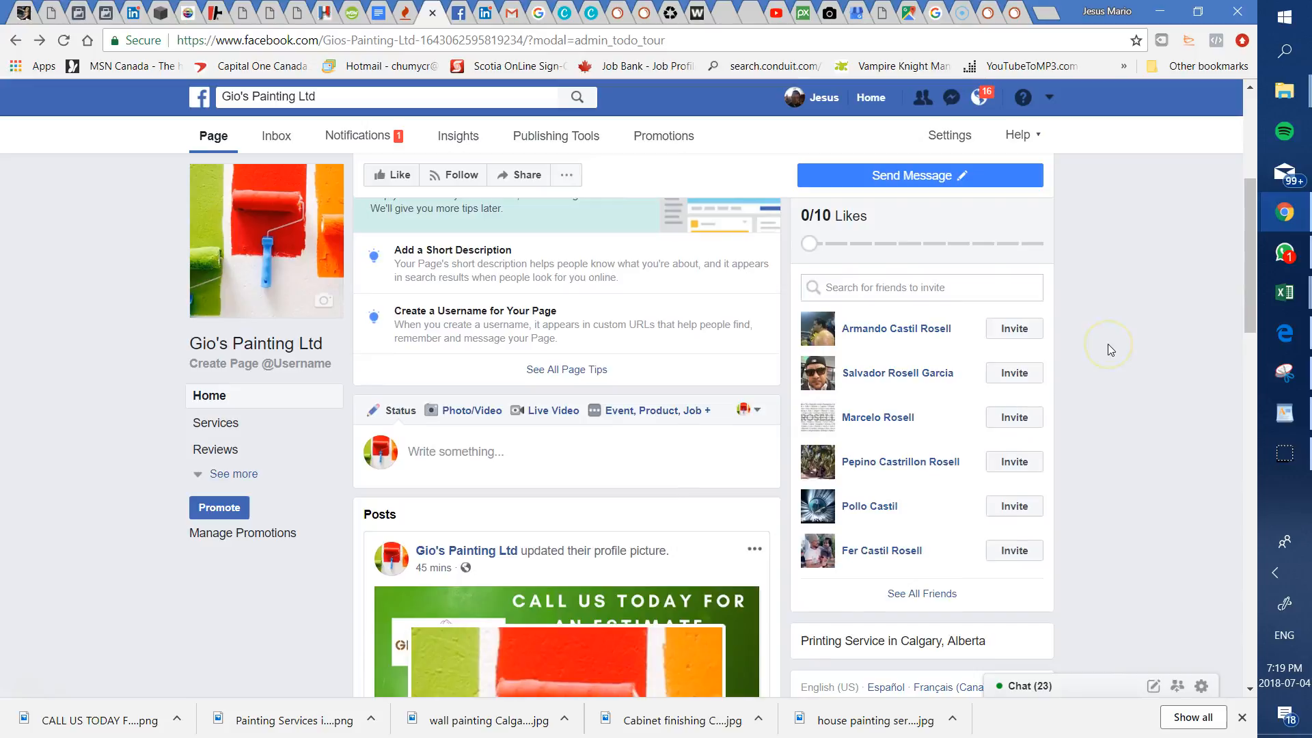
scroll(down, 3)
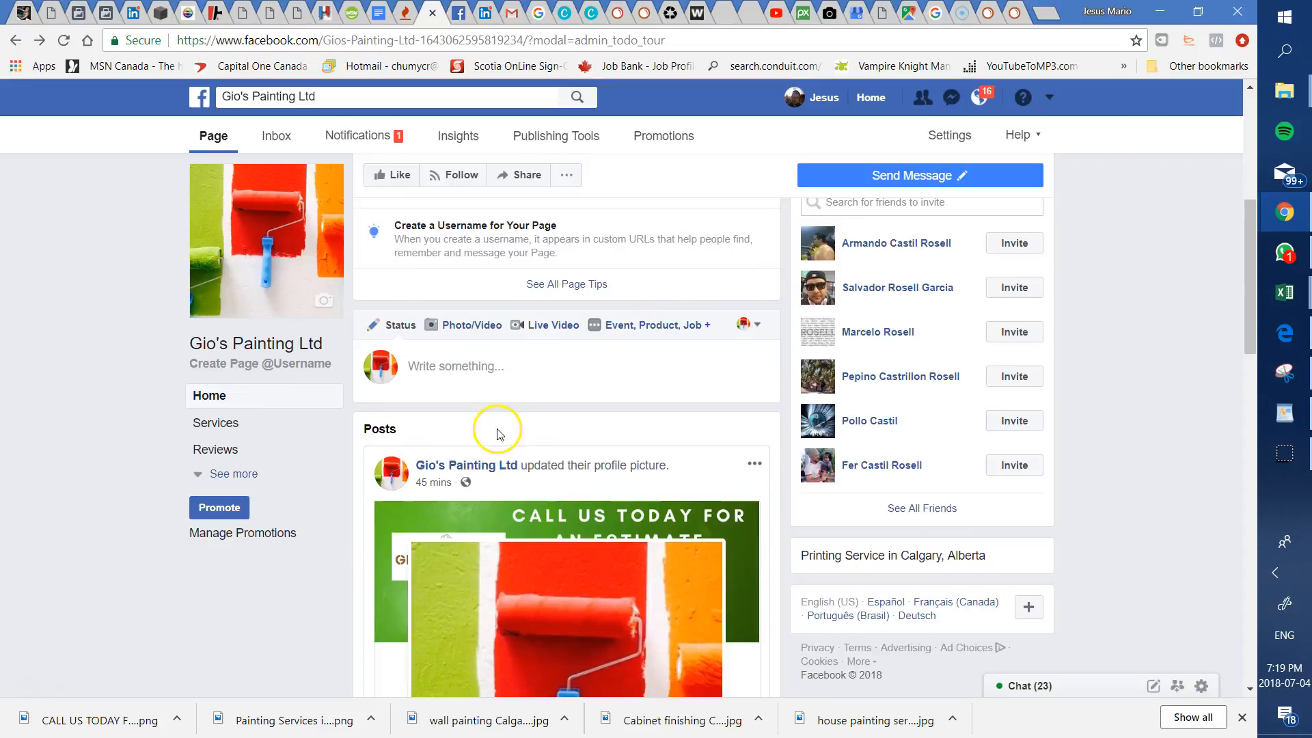
scroll(down, 3)
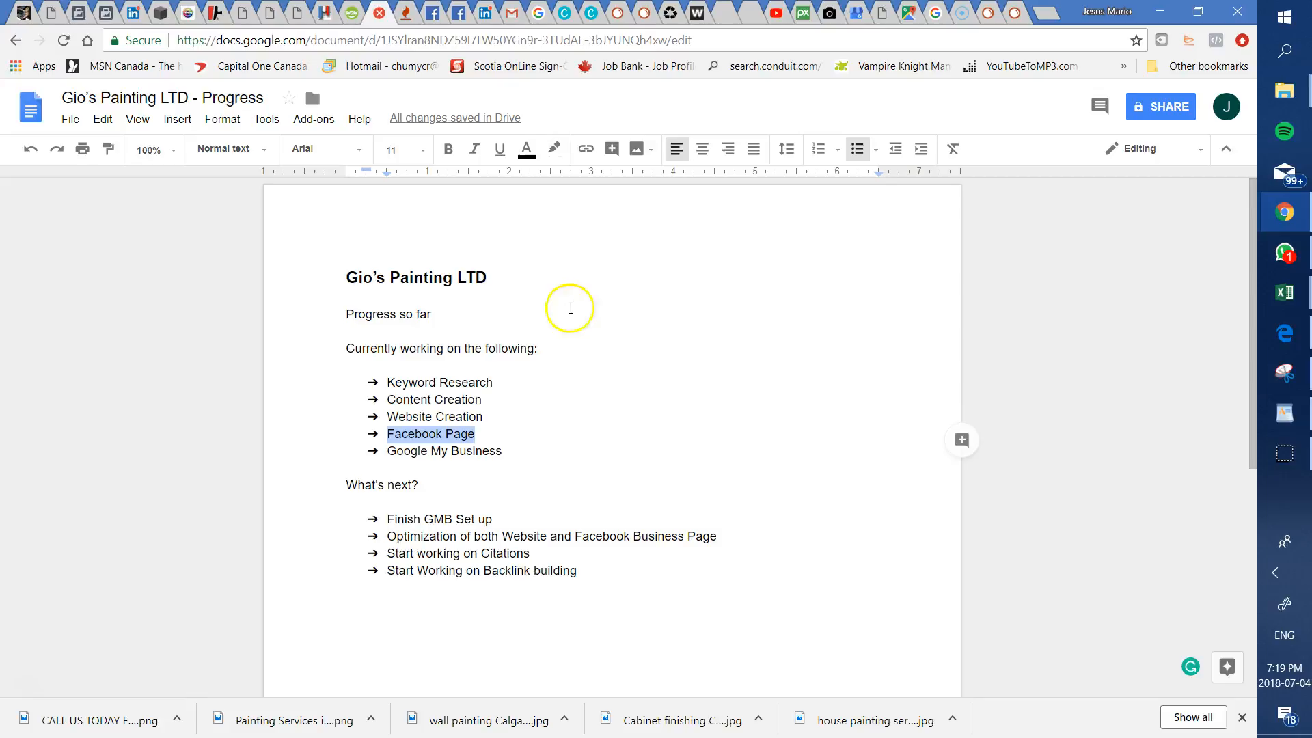
click(431, 451)
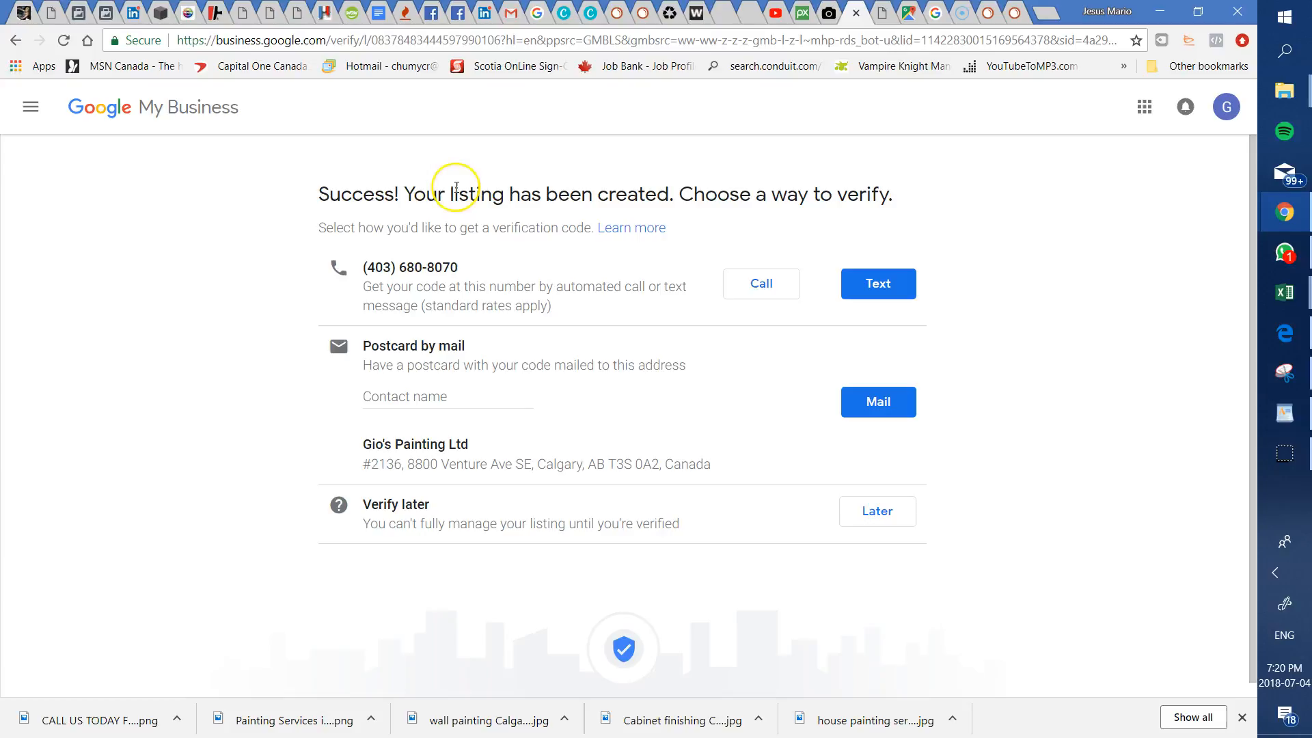
mouse_move(251, 243)
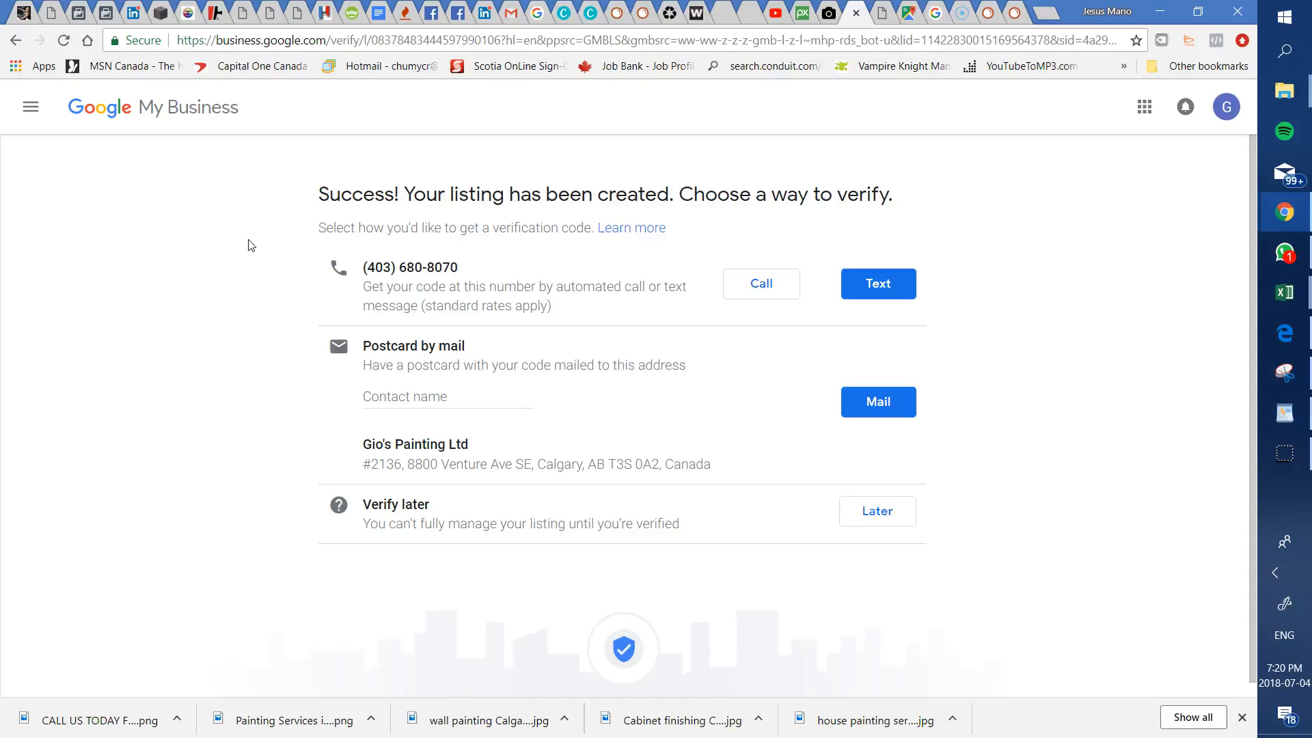
mouse_move(20, 421)
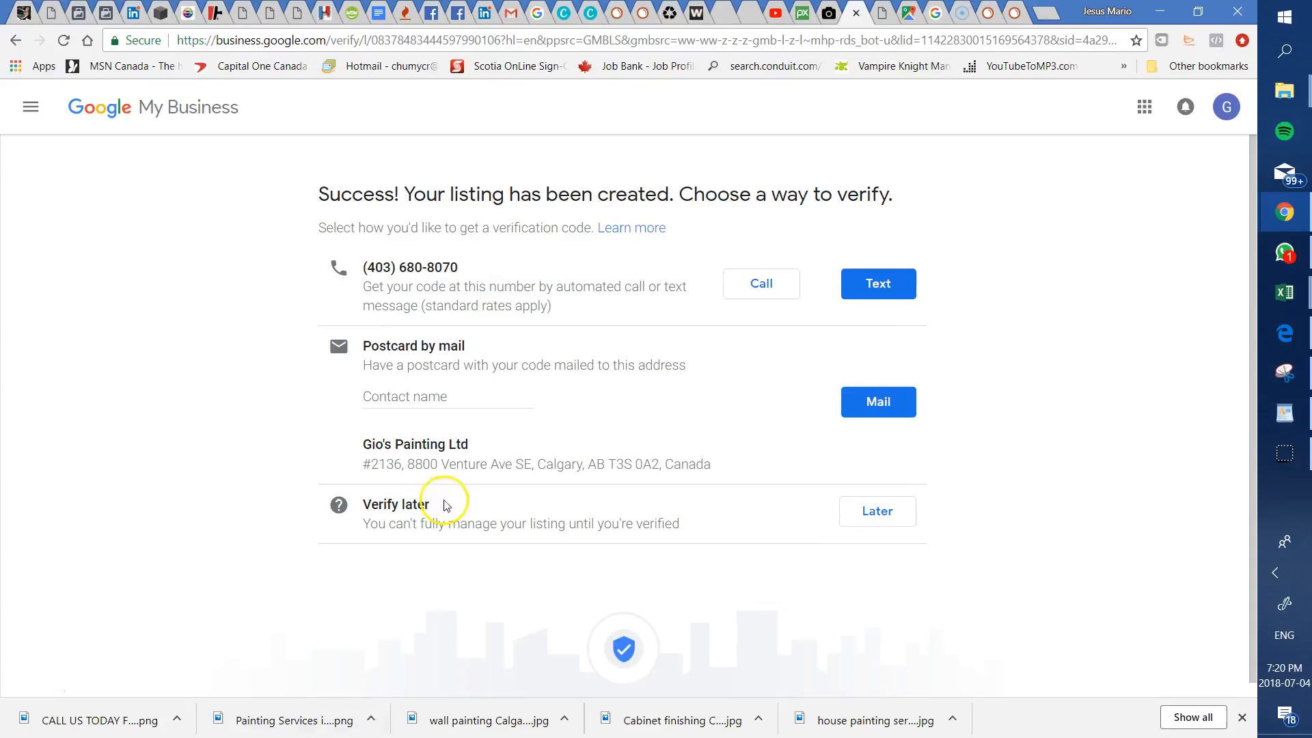
mouse_move(366, 267)
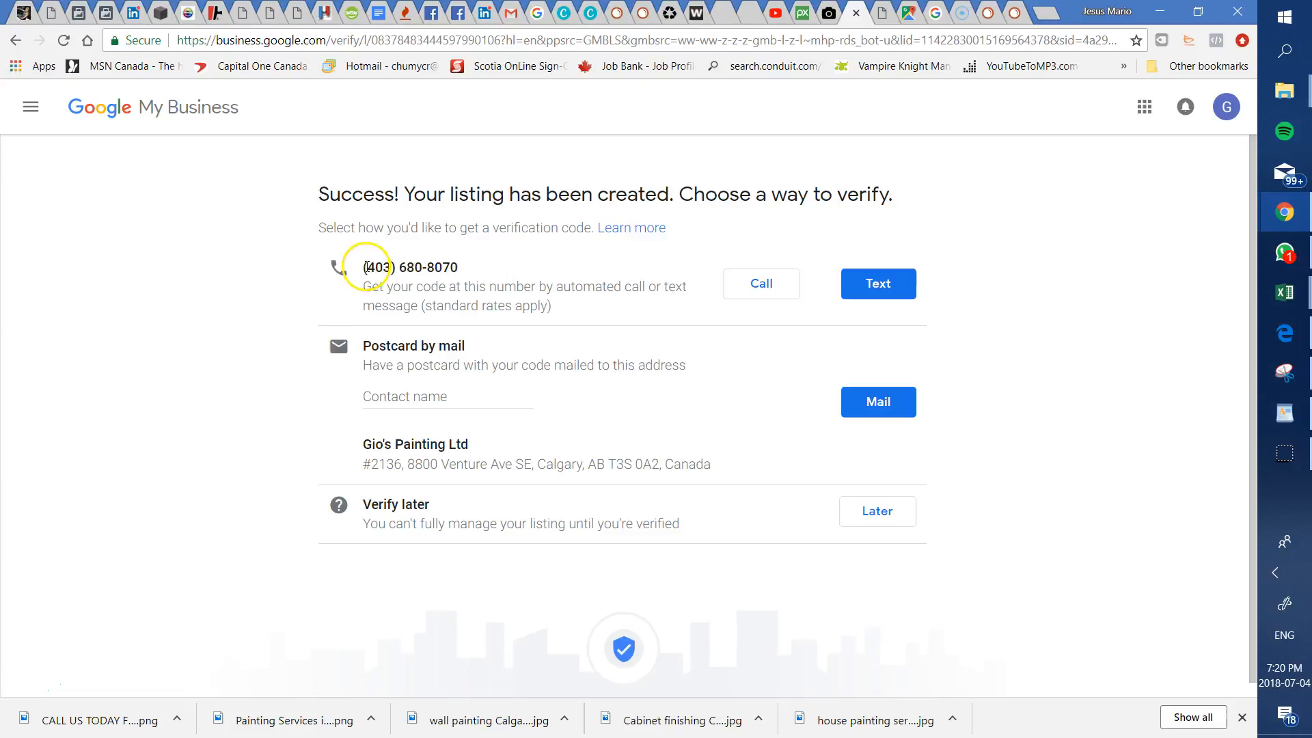
mouse_move(465, 275)
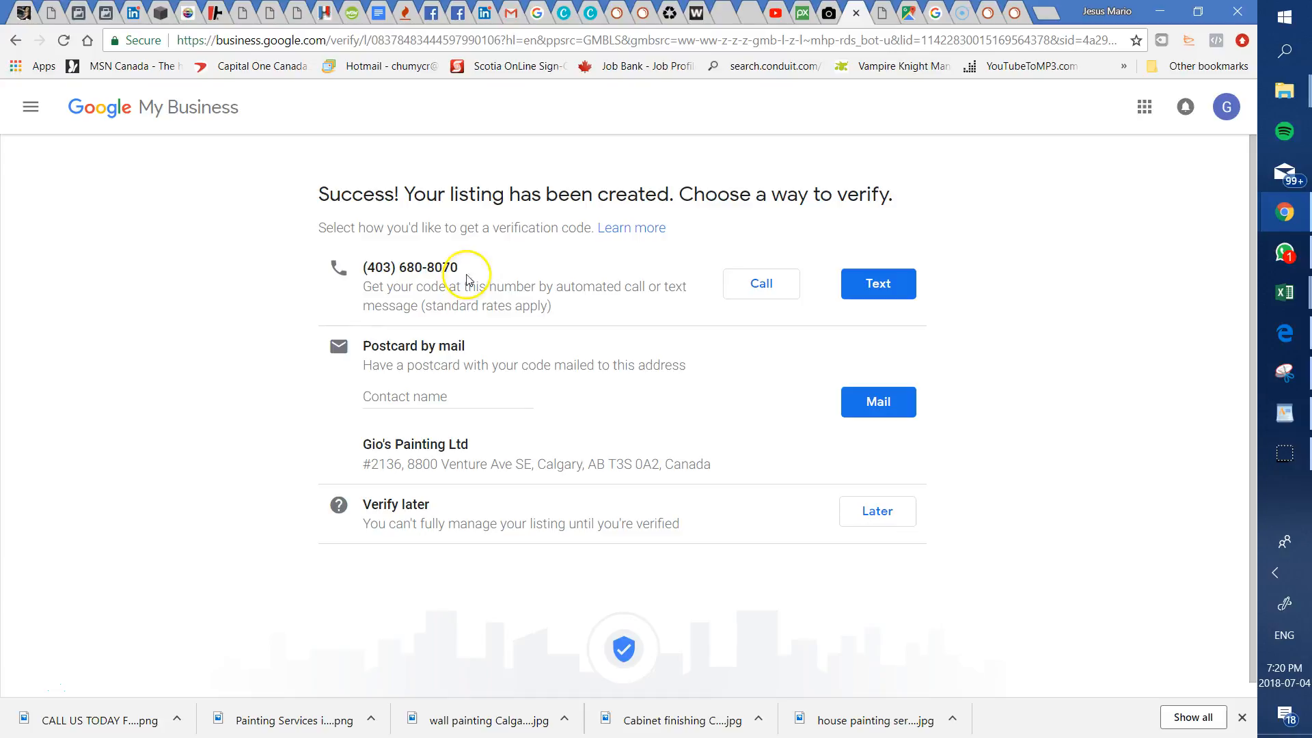
mouse_move(517, 413)
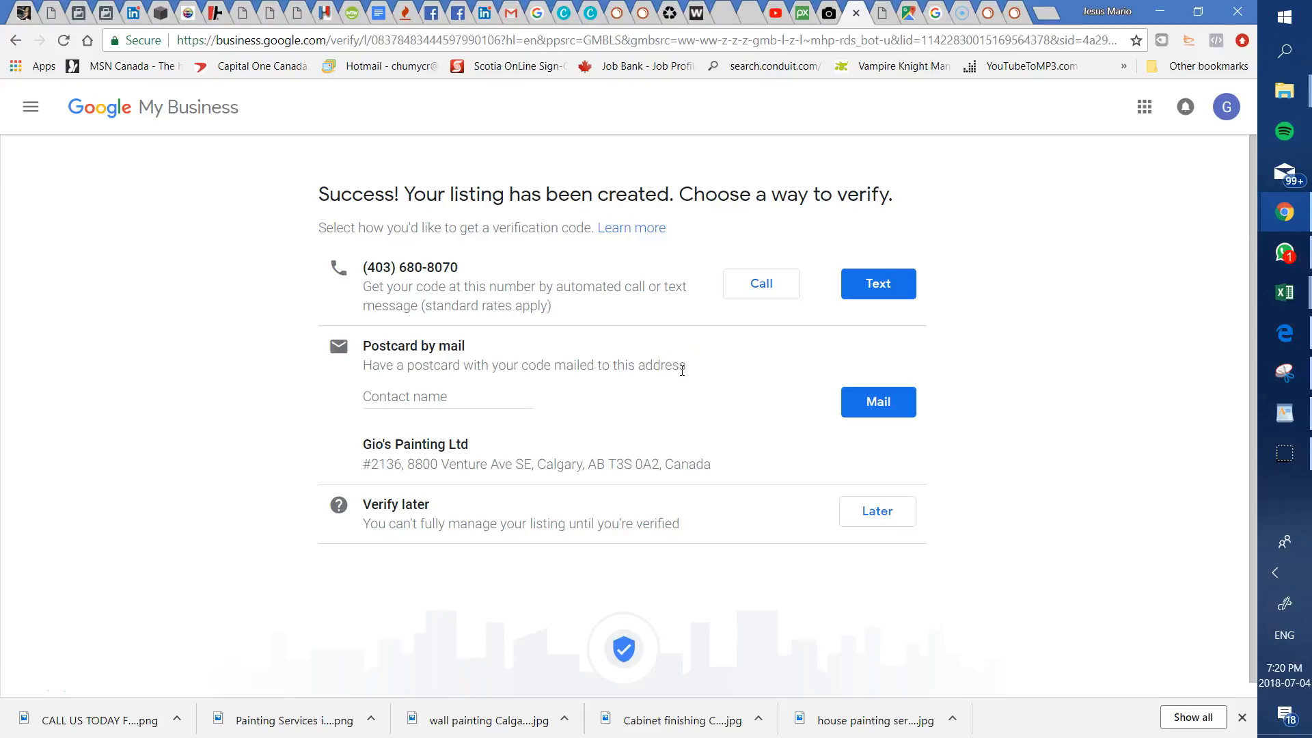
Step: Look over the Google My Business verification options, then go back to the progress document
scroll(down, 3)
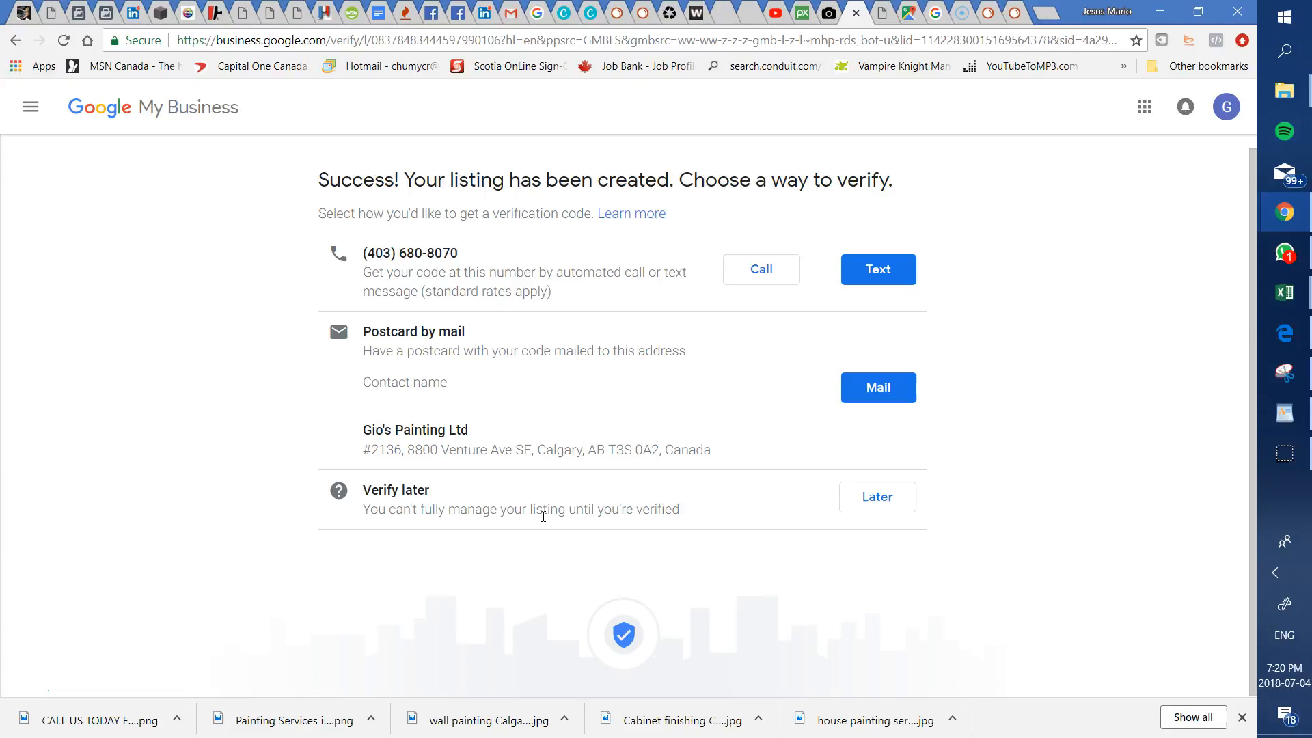
click(352, 13)
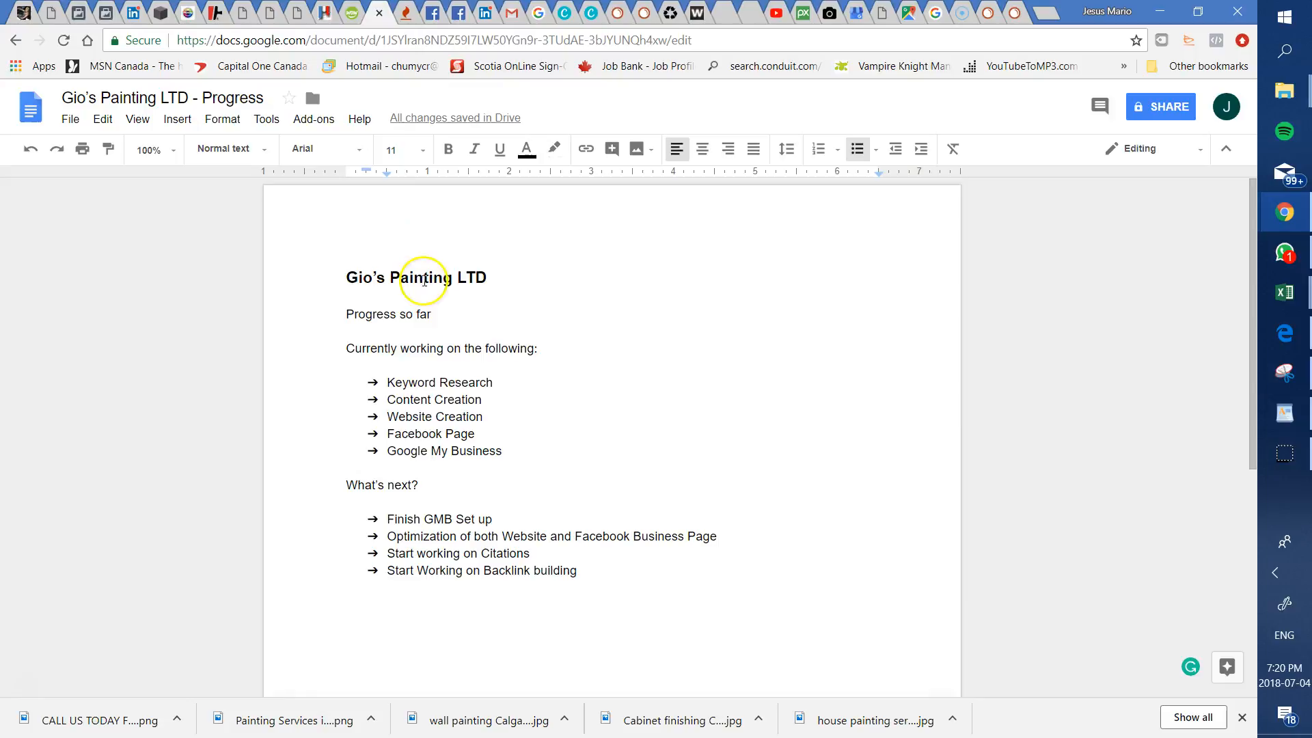
scroll(down, 3)
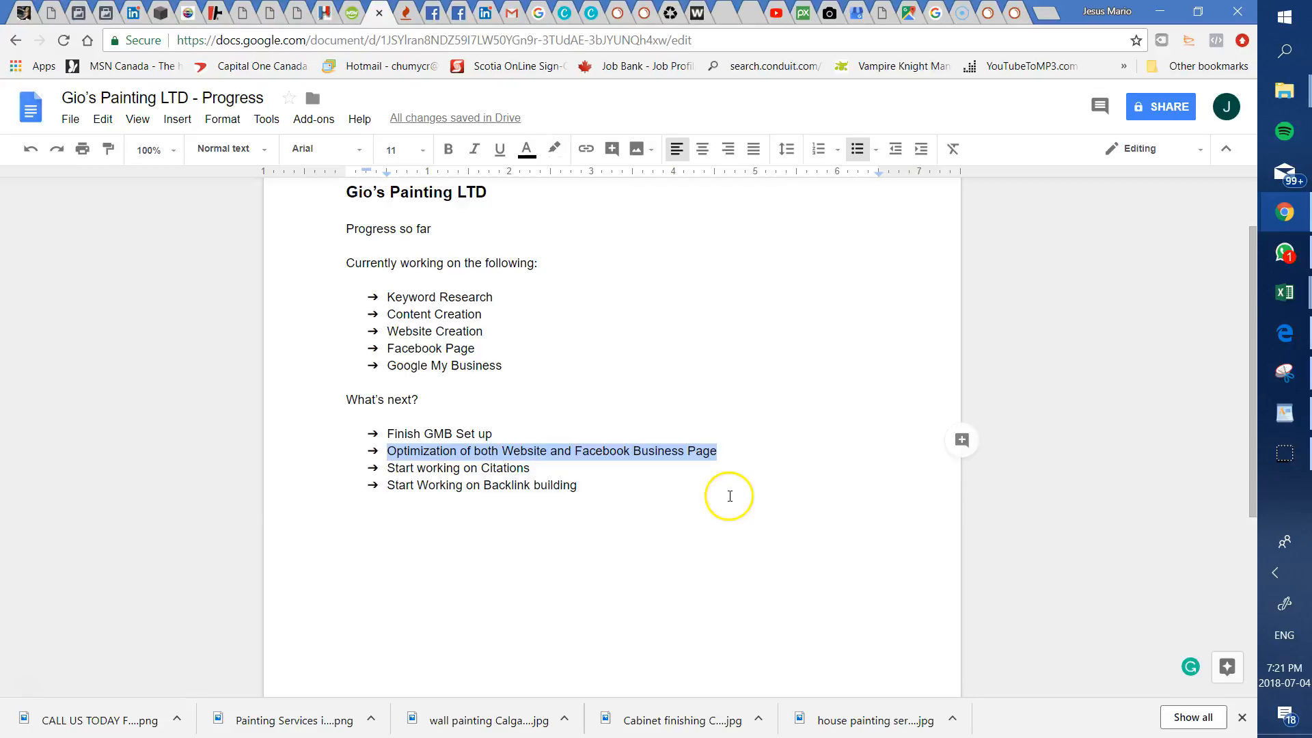
mouse_move(527, 451)
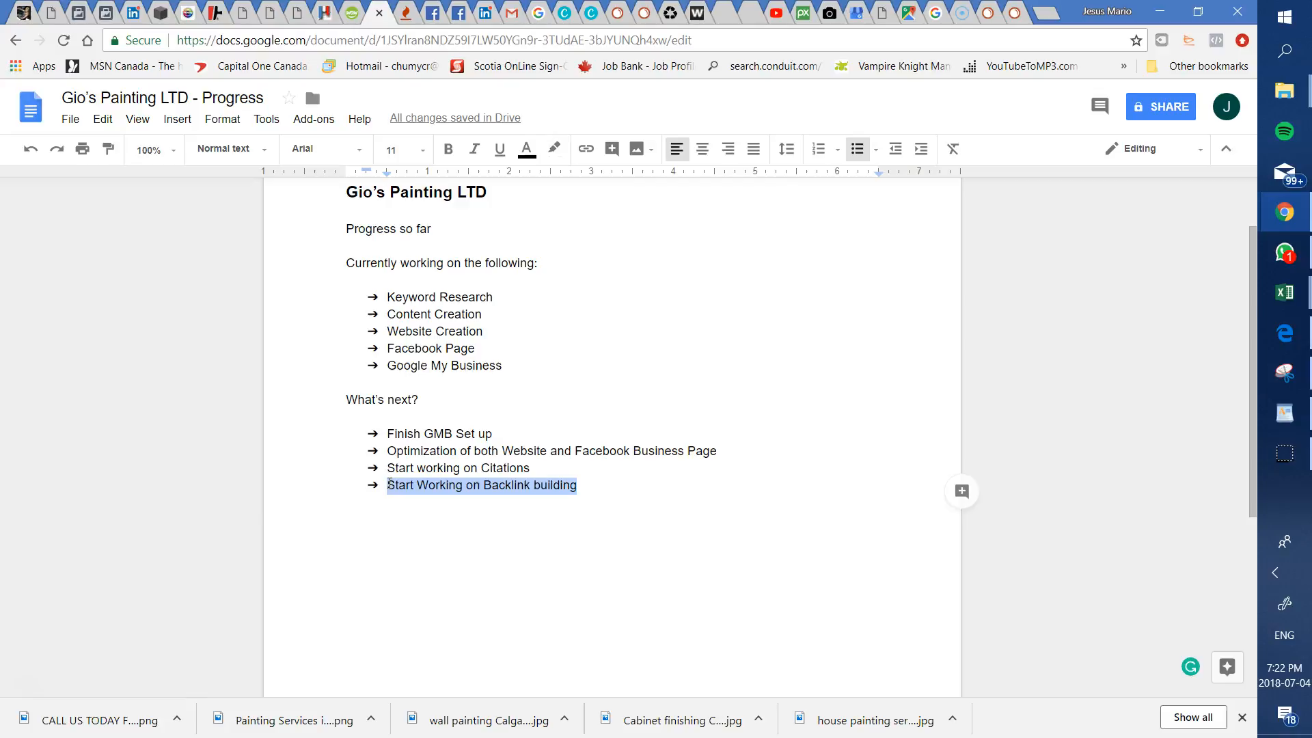
mouse_move(586, 584)
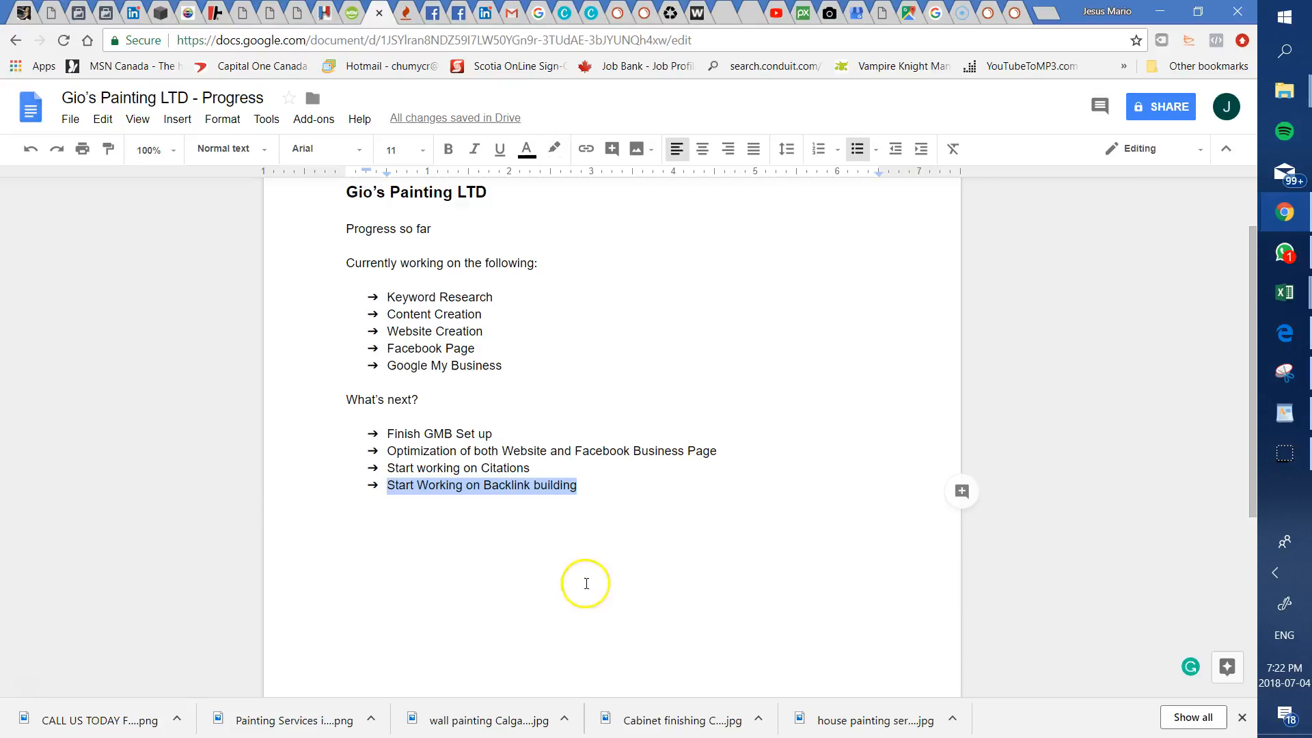
double_click(504, 468)
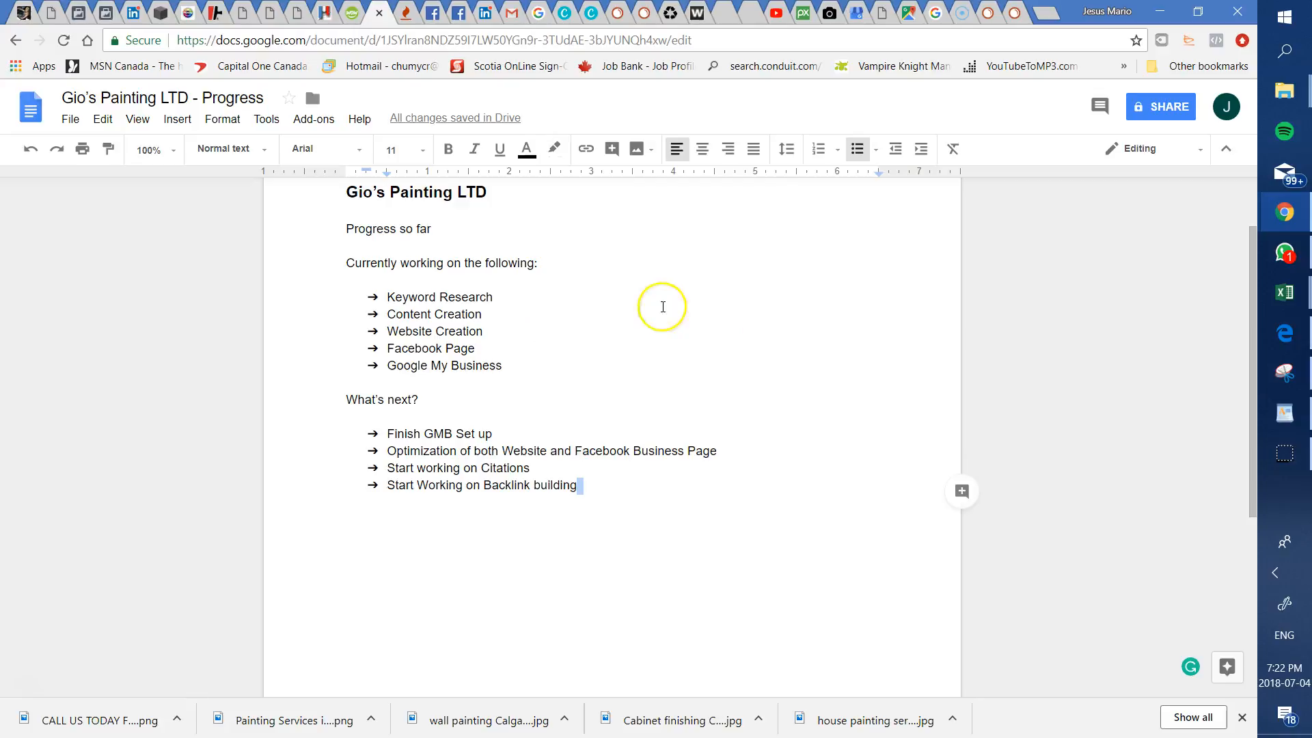
mouse_move(683, 389)
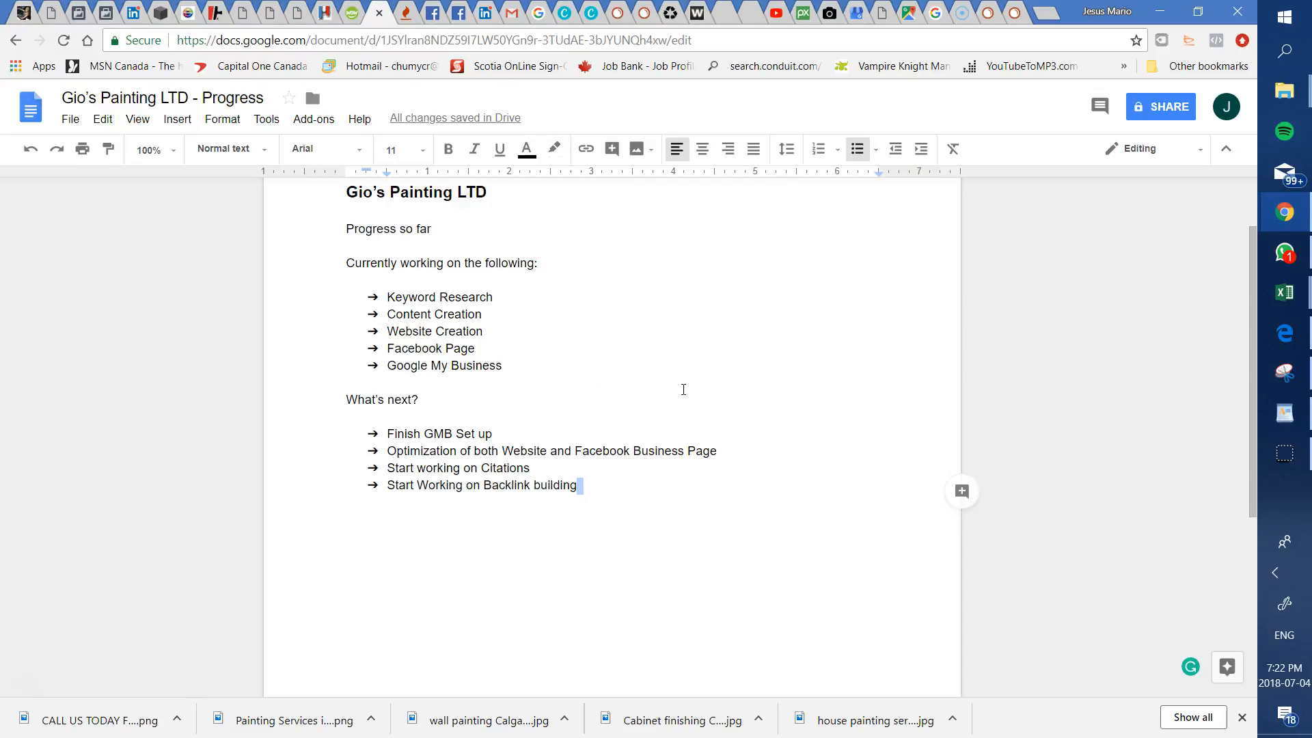